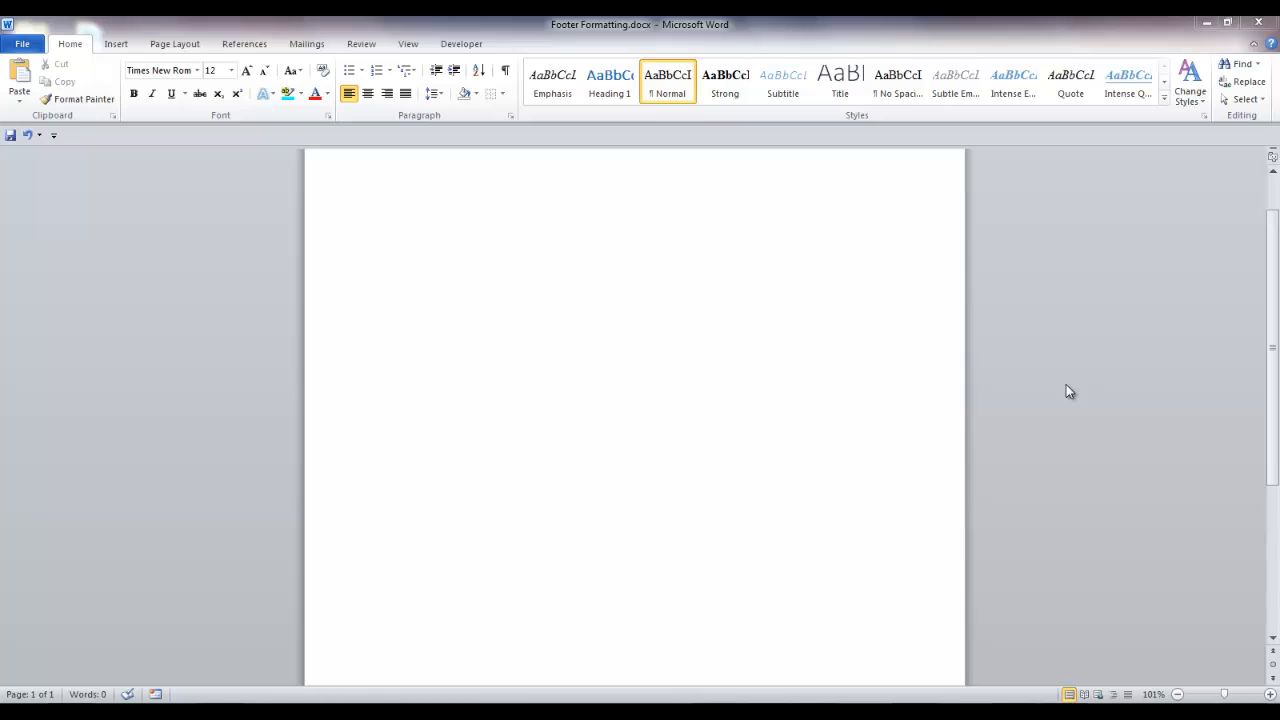
pyautogui.moveTo(328, 210)
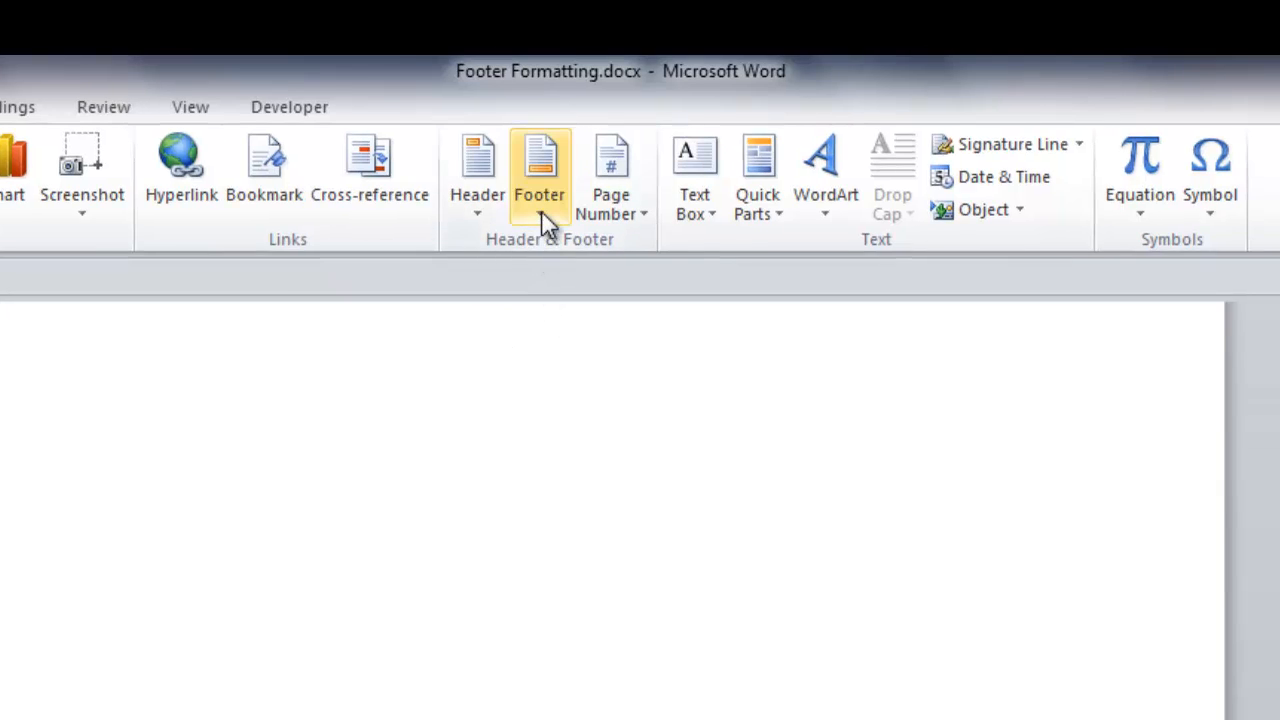
# Open the blank document's page footer for editing via Insert > Footer > Edit Footer.
pyautogui.click(540, 168)
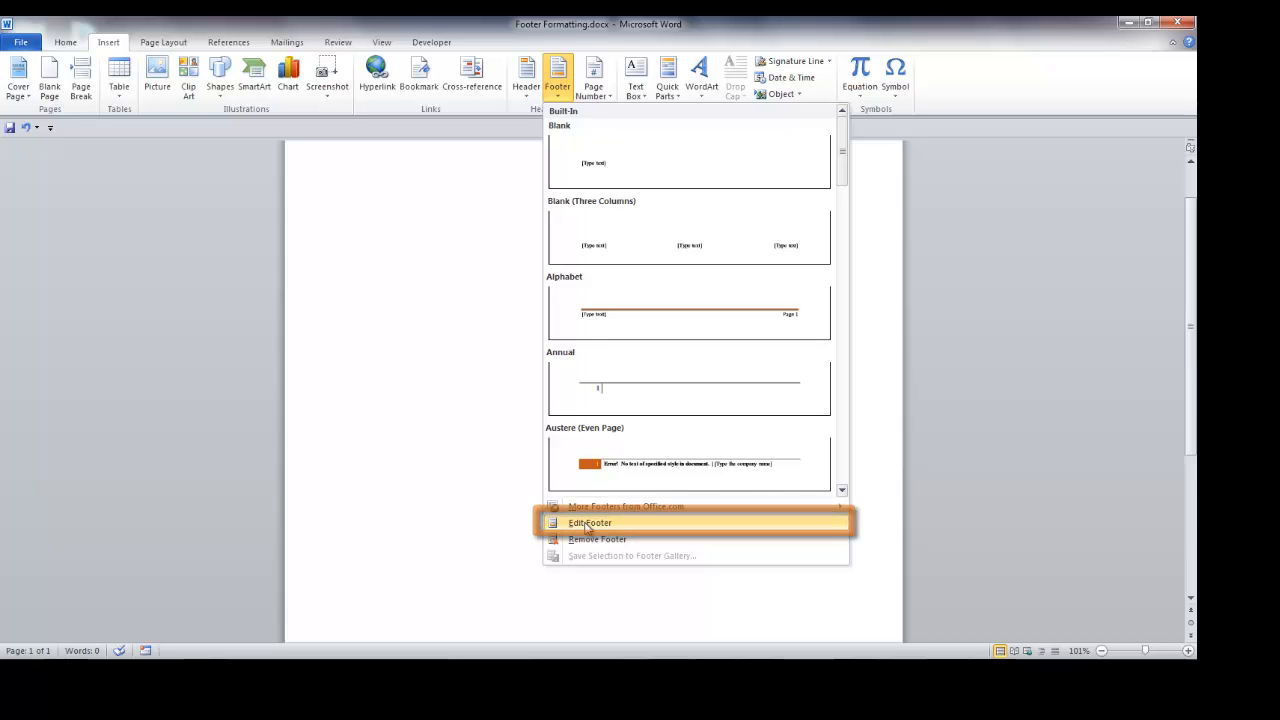
pyautogui.click(588, 524)
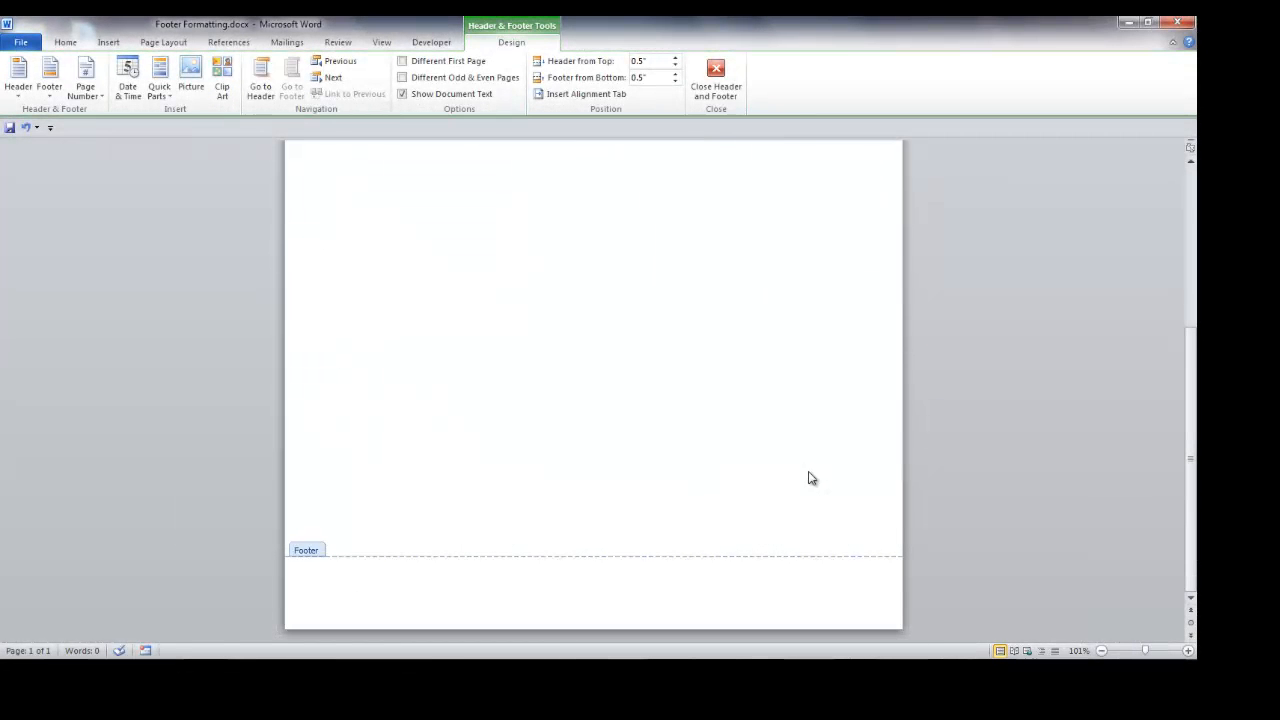
# Bring up the Home tab's paragraph Borders dropdown for the footer paragraph.
pyautogui.click(358, 586)
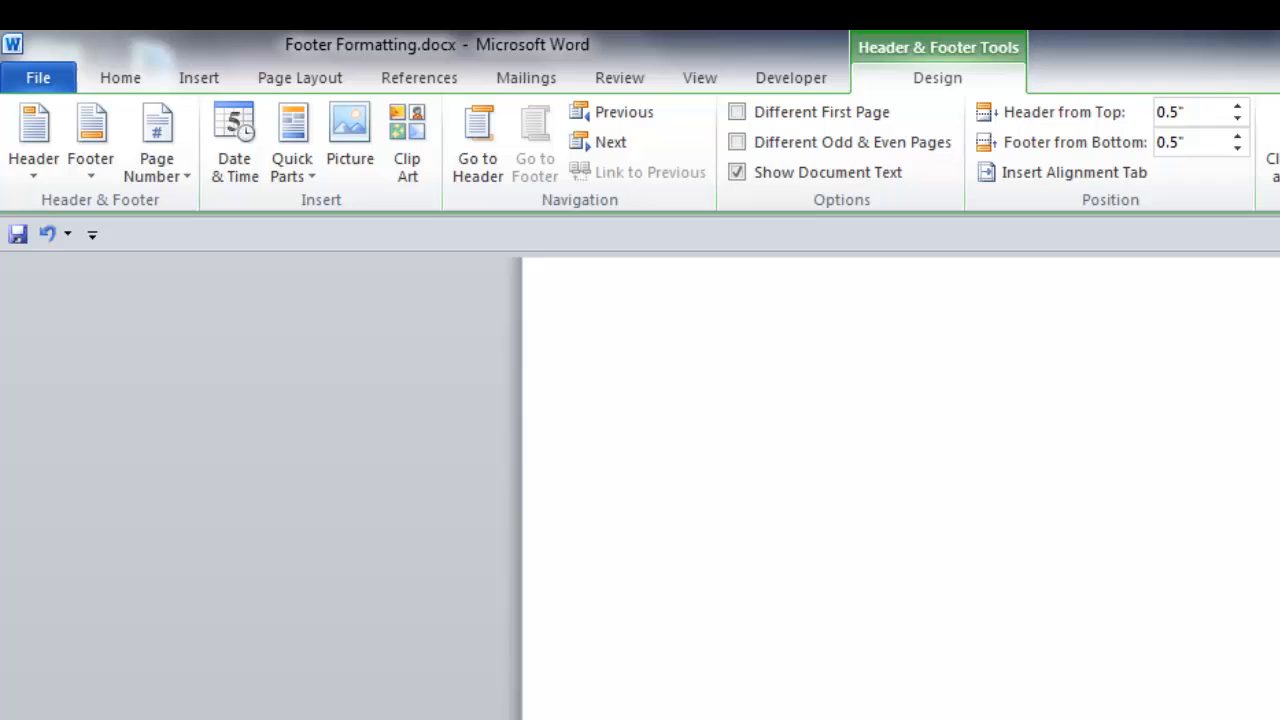
pyautogui.moveTo(836, 528)
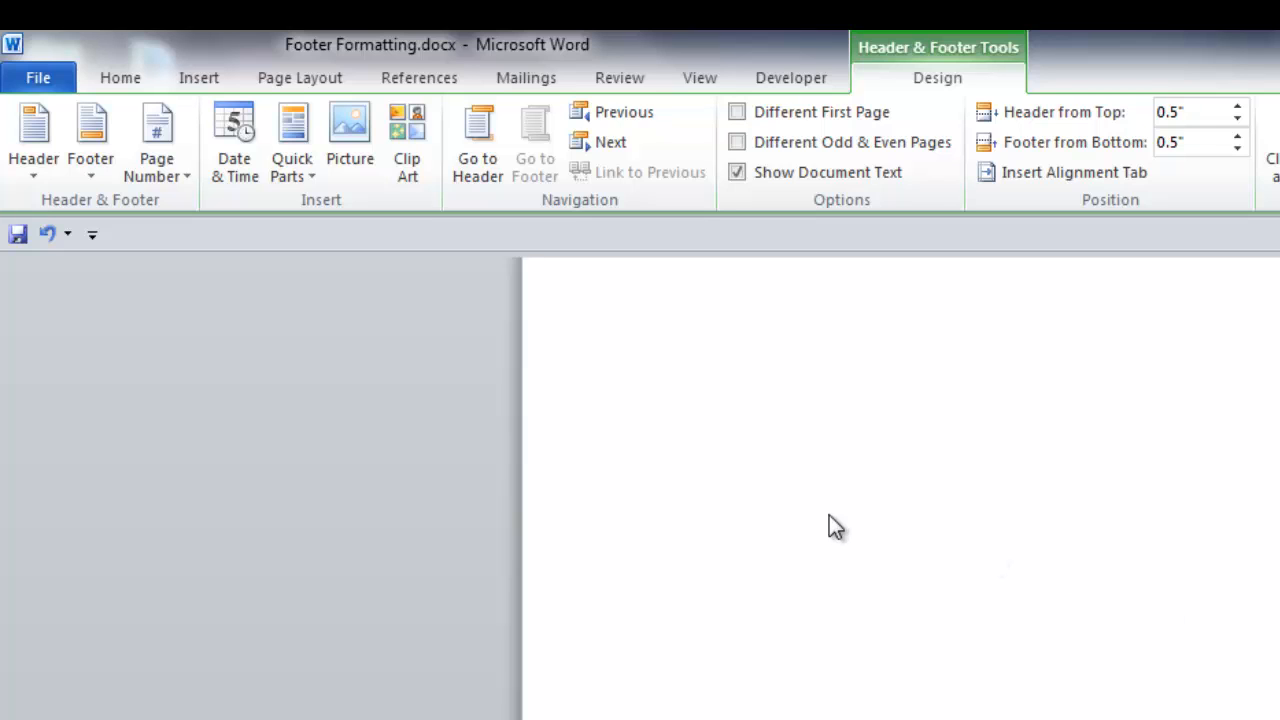
pyautogui.click(120, 76)
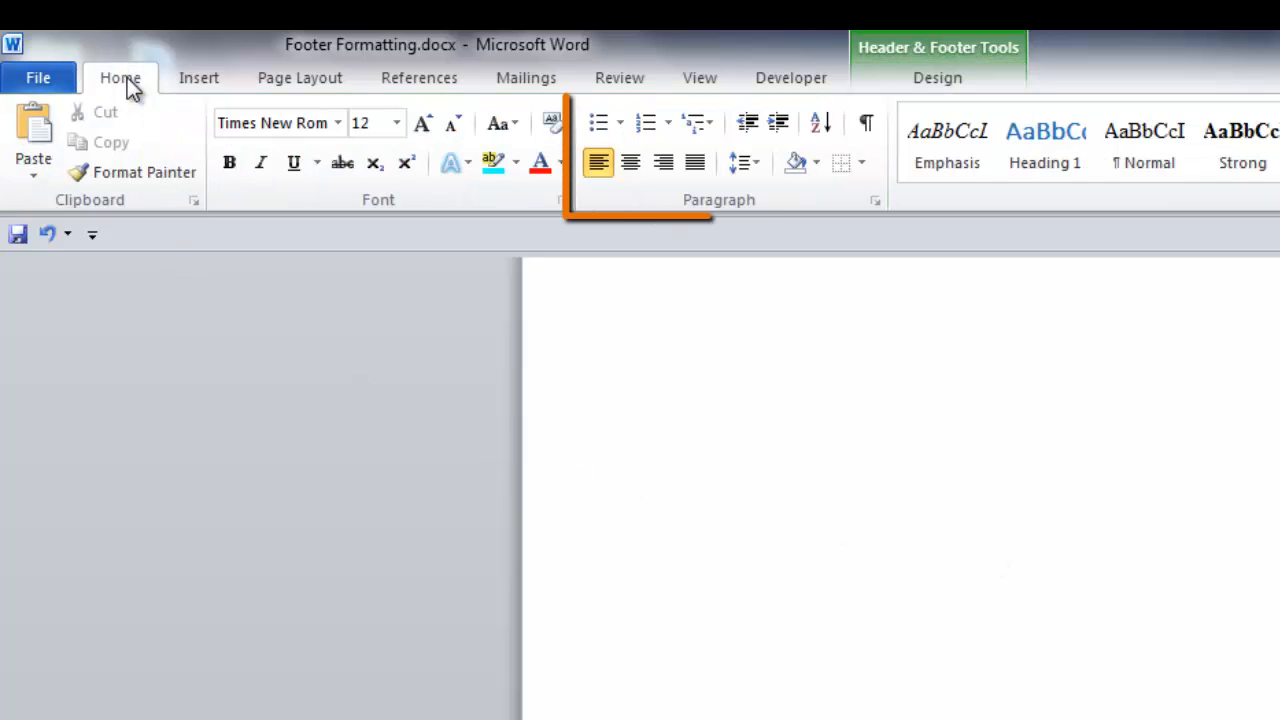
pyautogui.moveTo(864, 352)
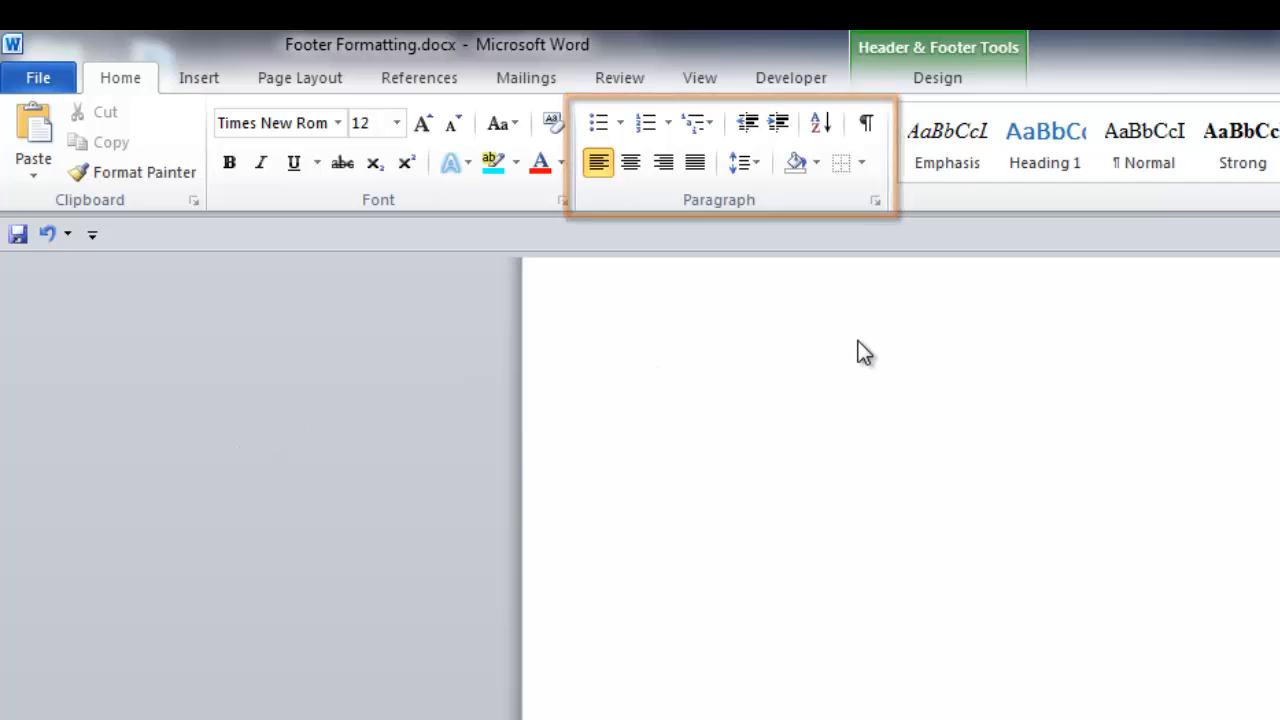
pyautogui.moveTo(884, 340)
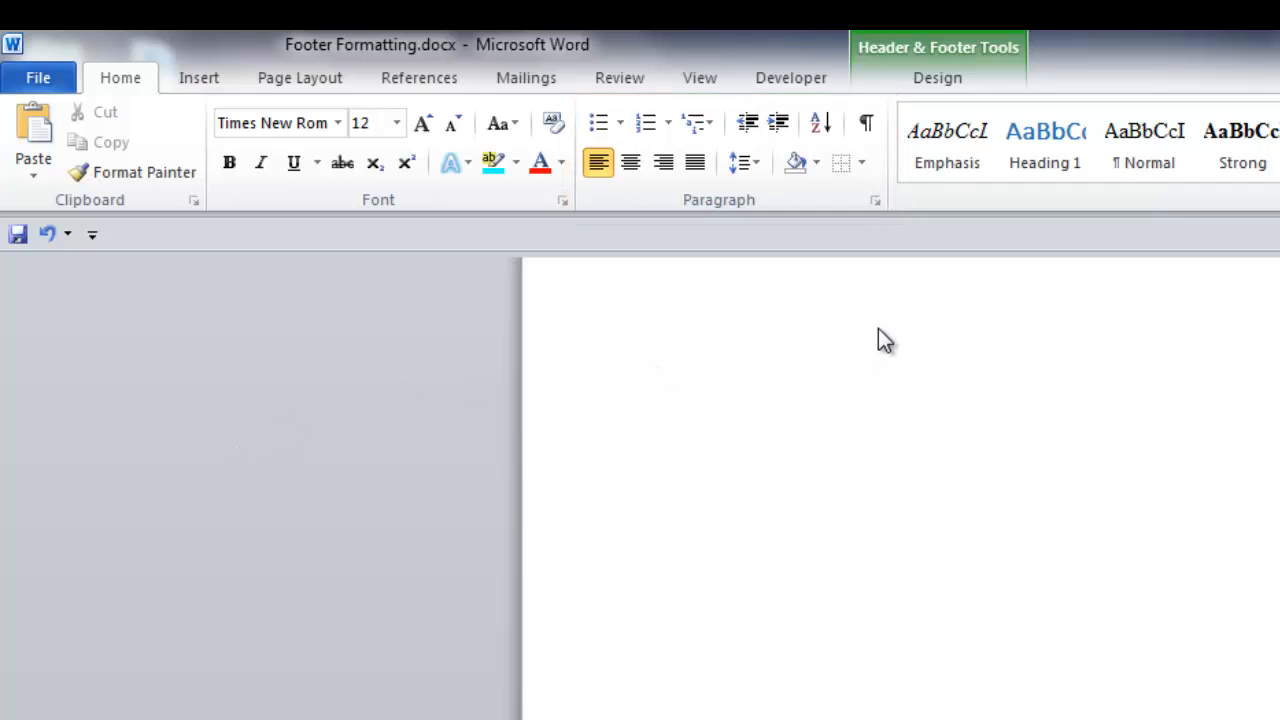
pyautogui.moveTo(864, 288)
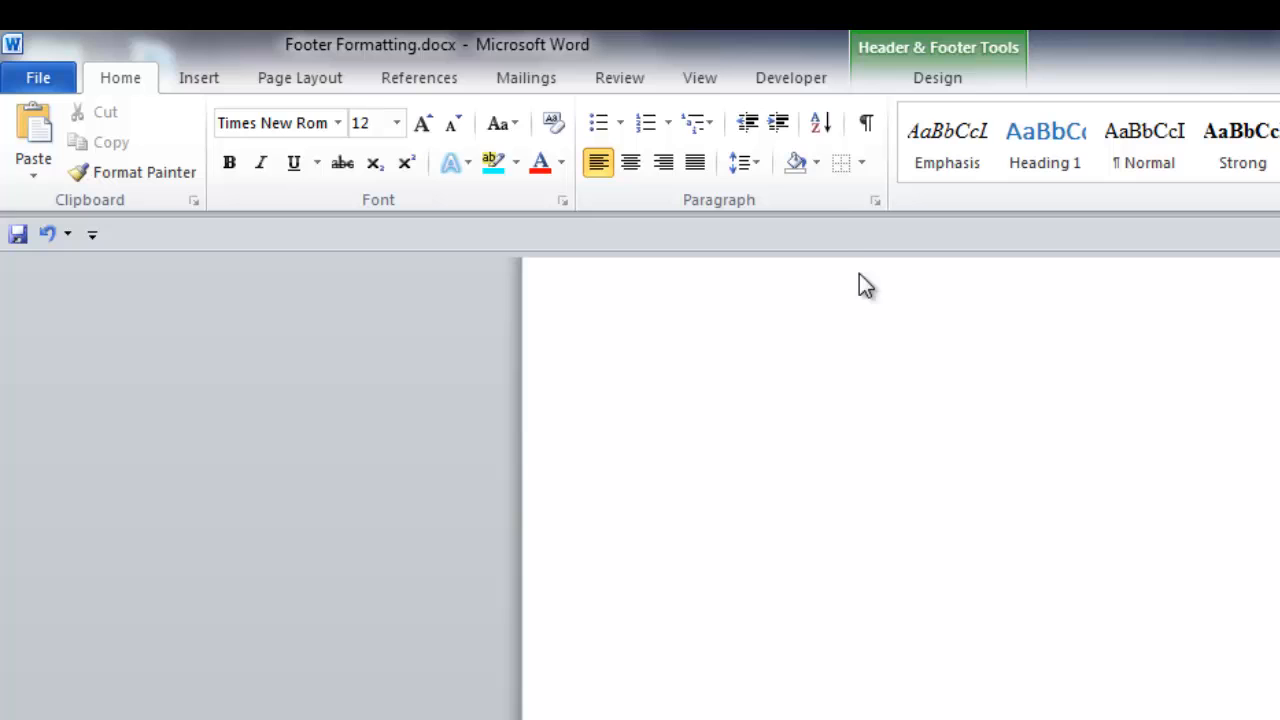
pyautogui.click(864, 162)
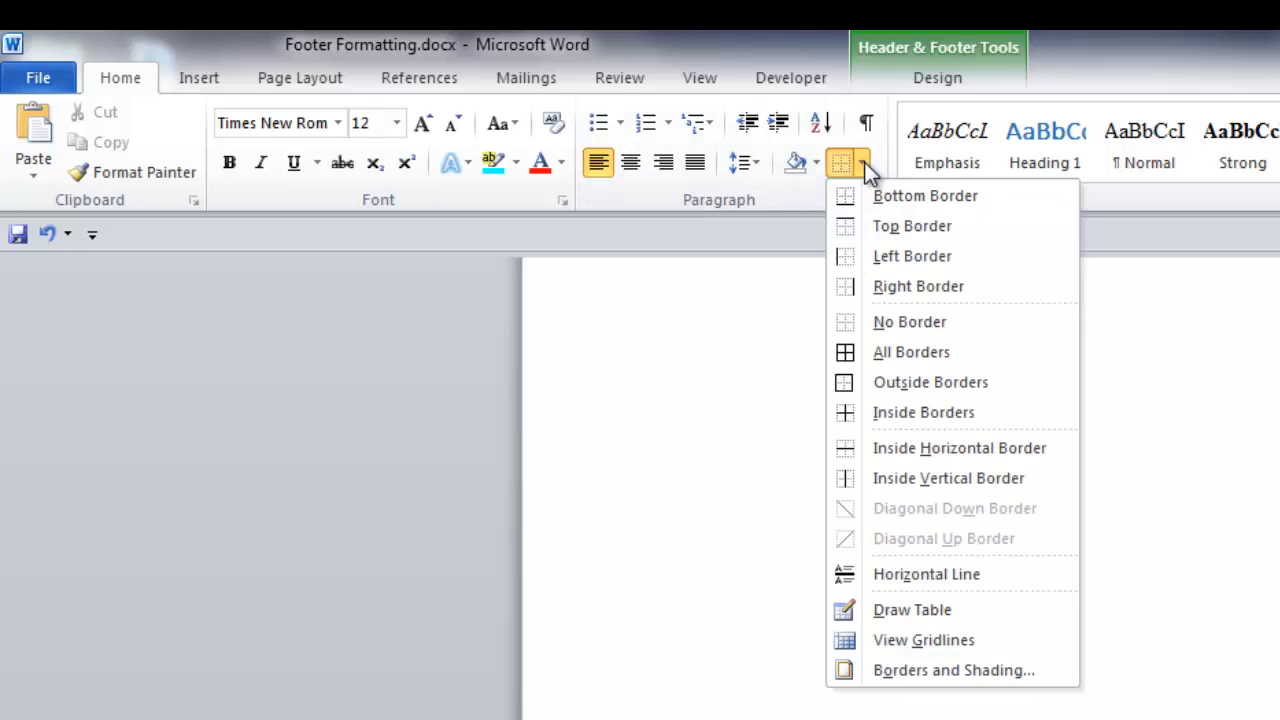
pyautogui.moveTo(984, 232)
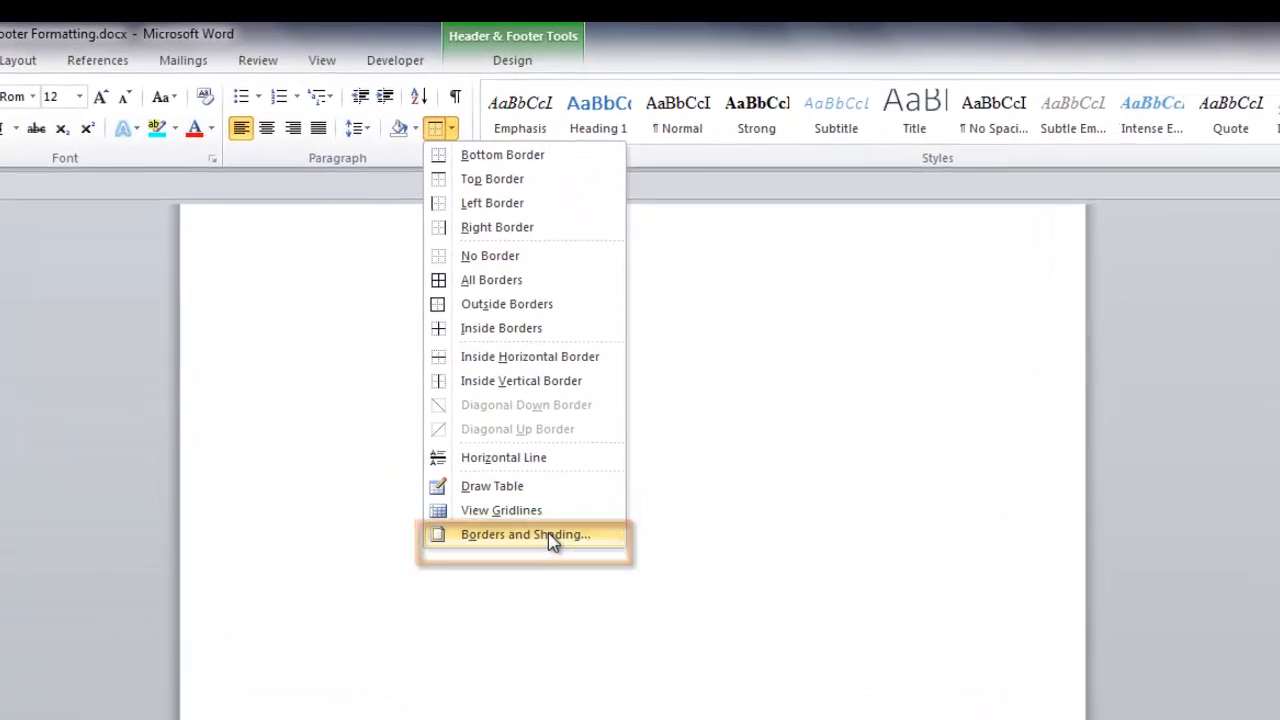
# Open Borders and Shading and add a top border to the footer paragraph in the preview.
pyautogui.click(524, 534)
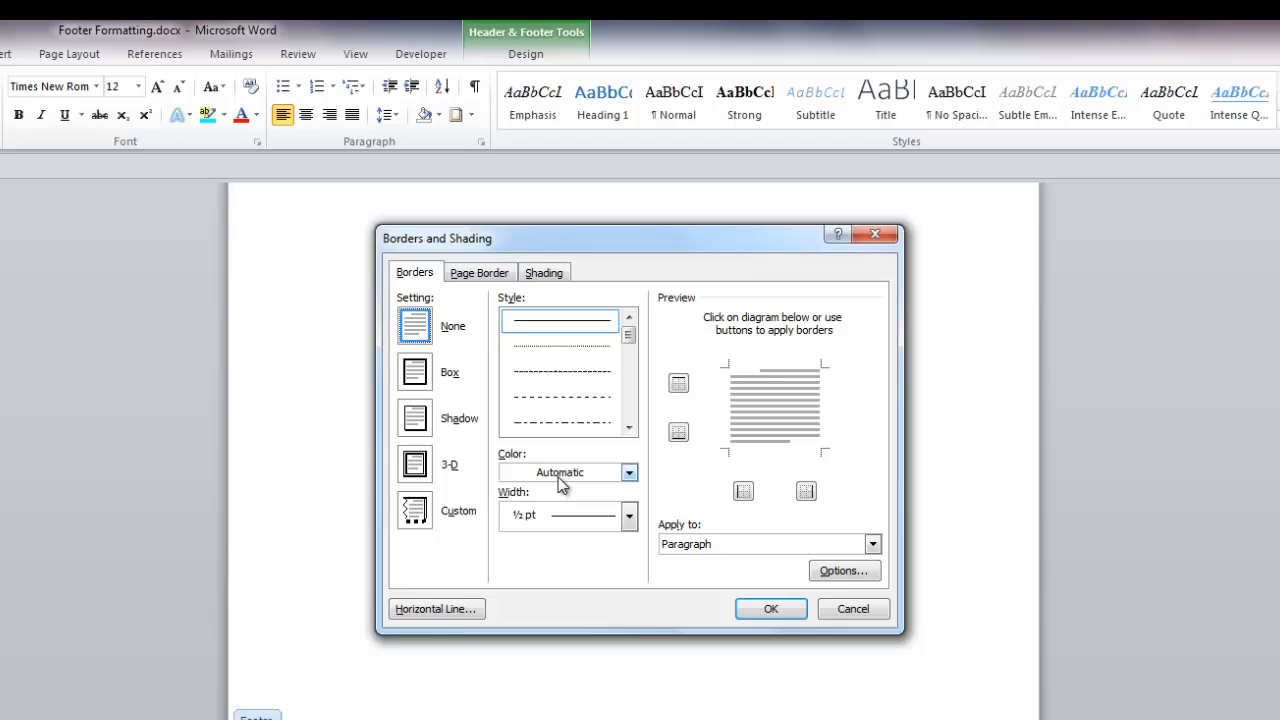
pyautogui.moveTo(936, 450)
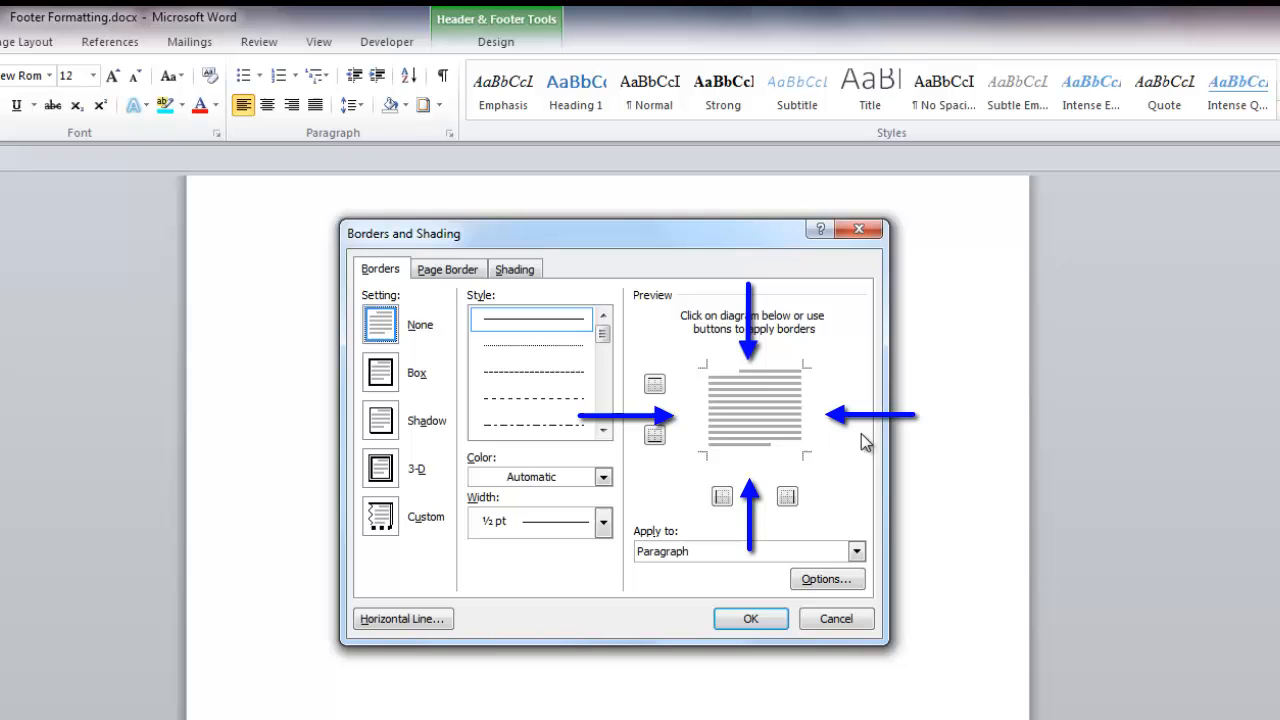
pyautogui.moveTo(756, 376)
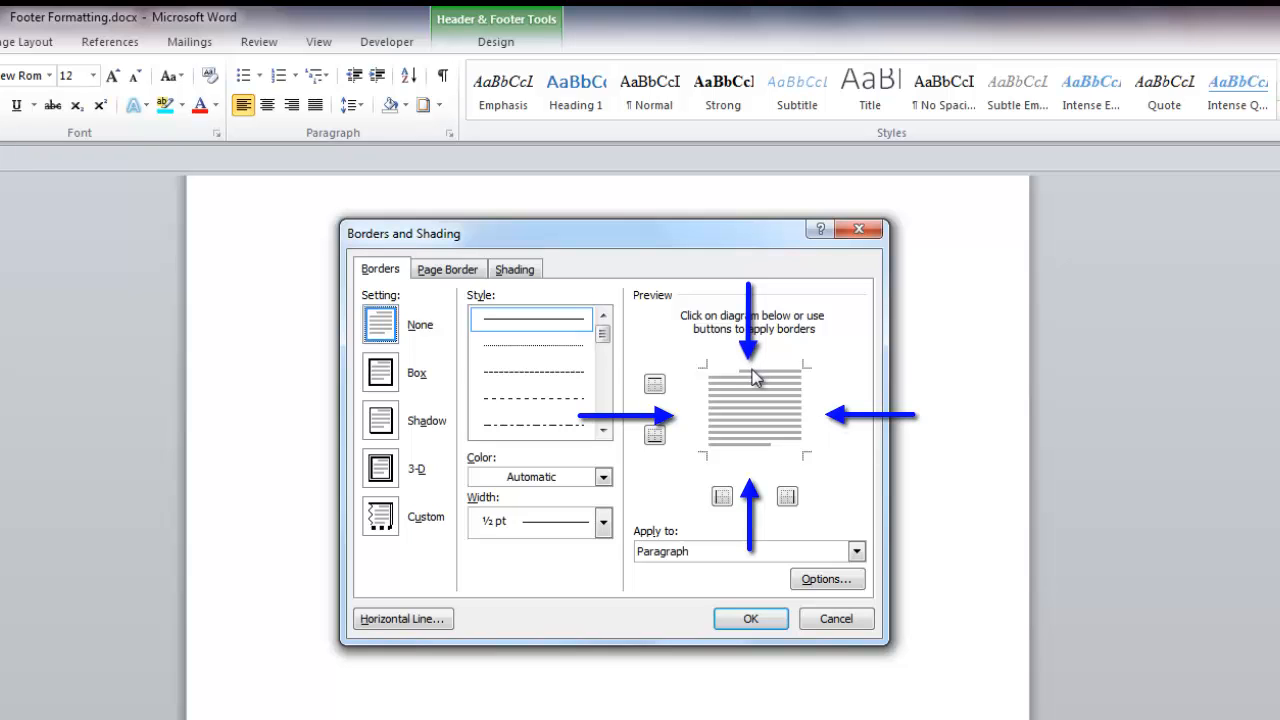
pyautogui.click(654, 384)
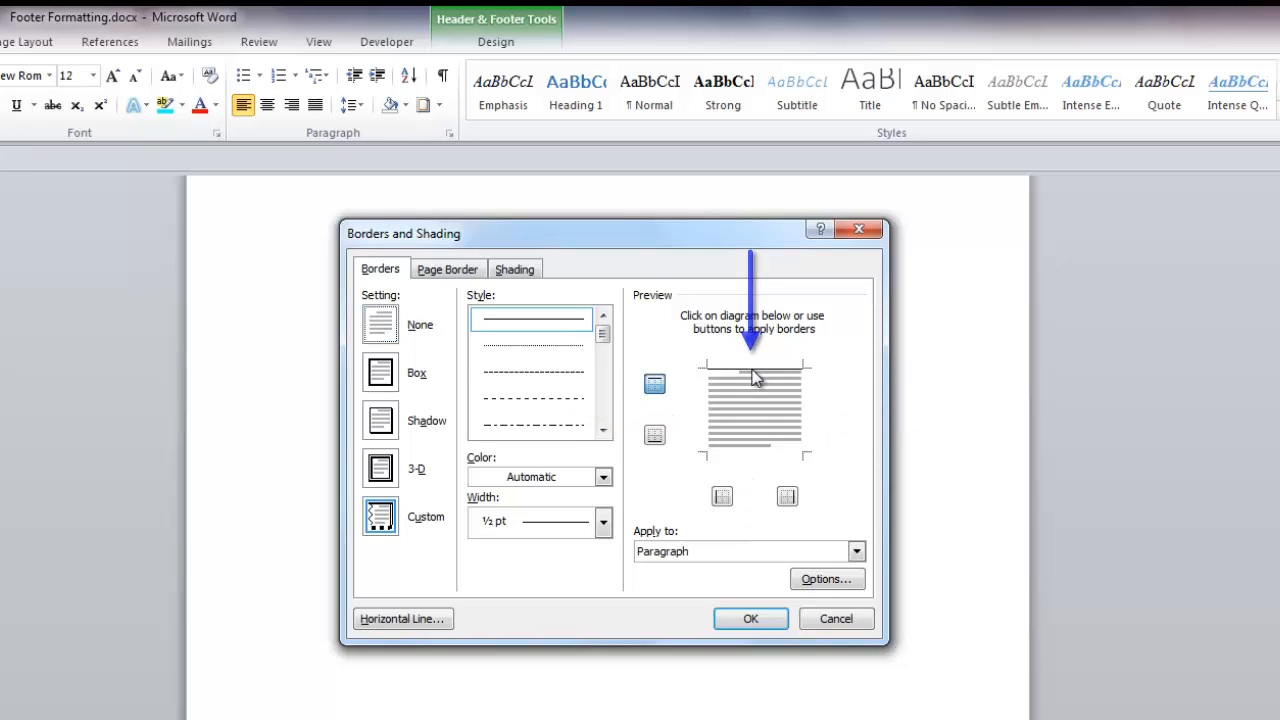
pyautogui.moveTo(922, 470)
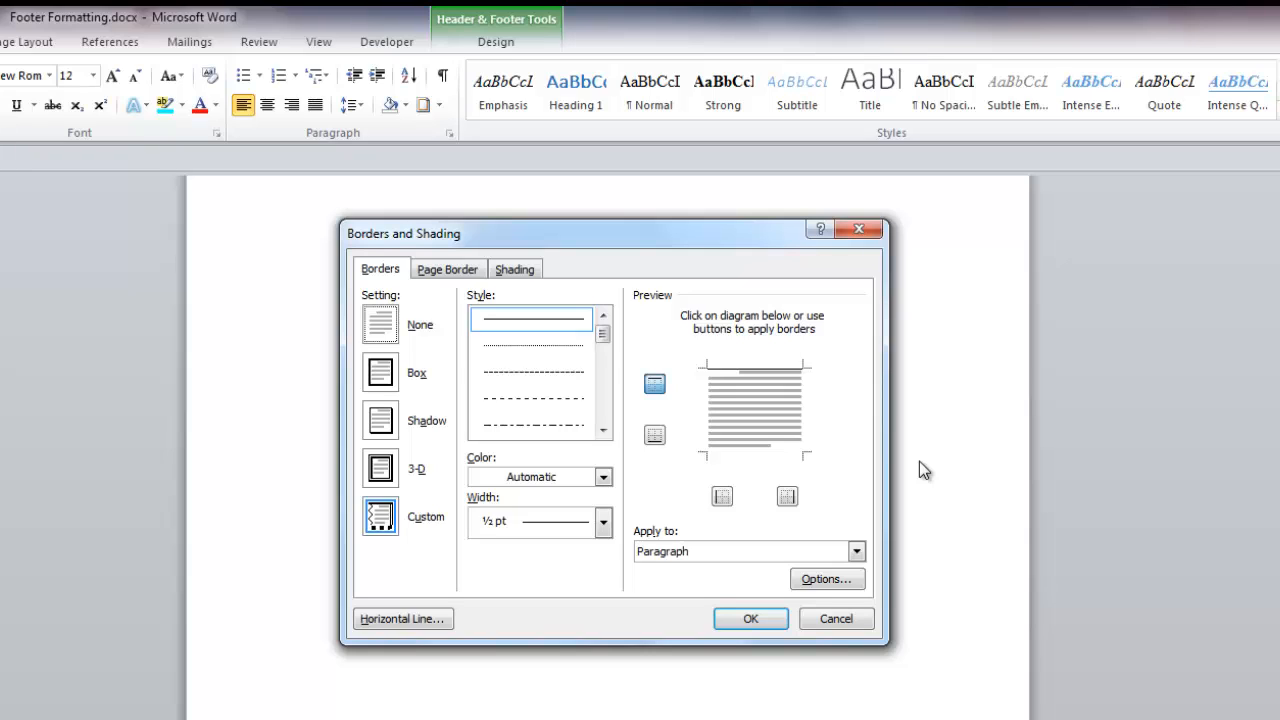
# Make the top border a green double line with 1½ pt width.
pyautogui.click(604, 336)
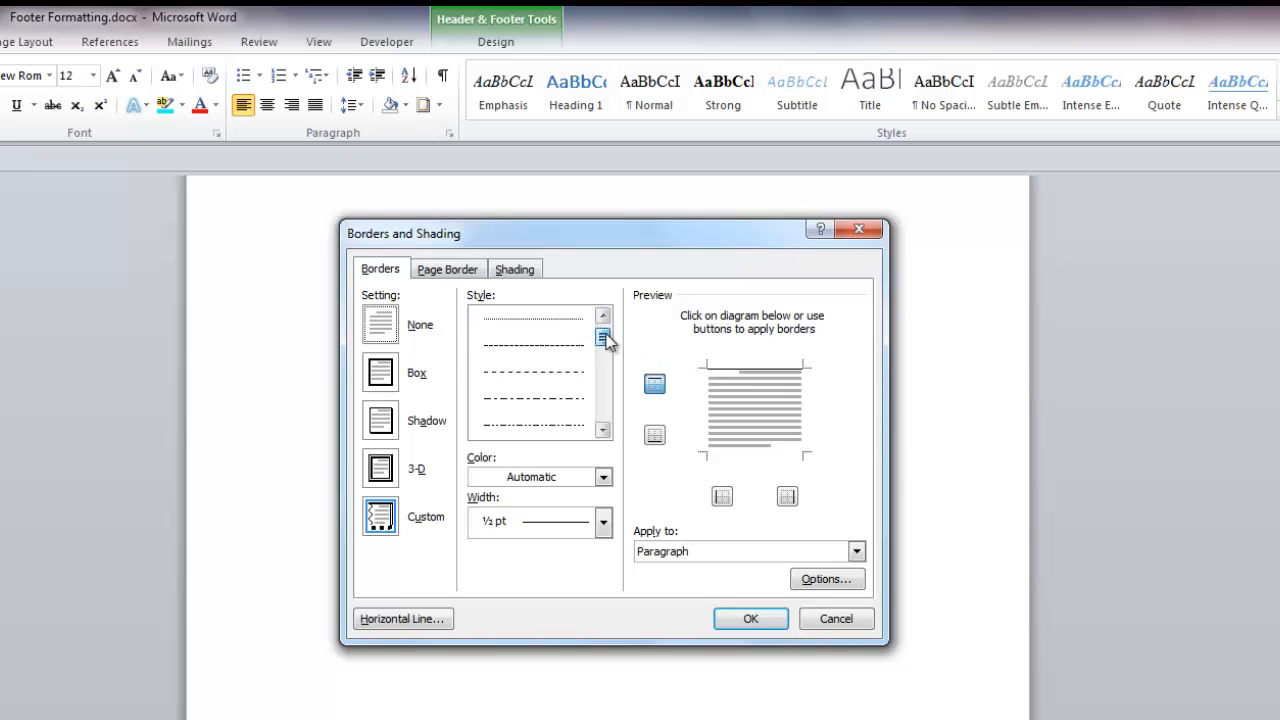
pyautogui.click(604, 348)
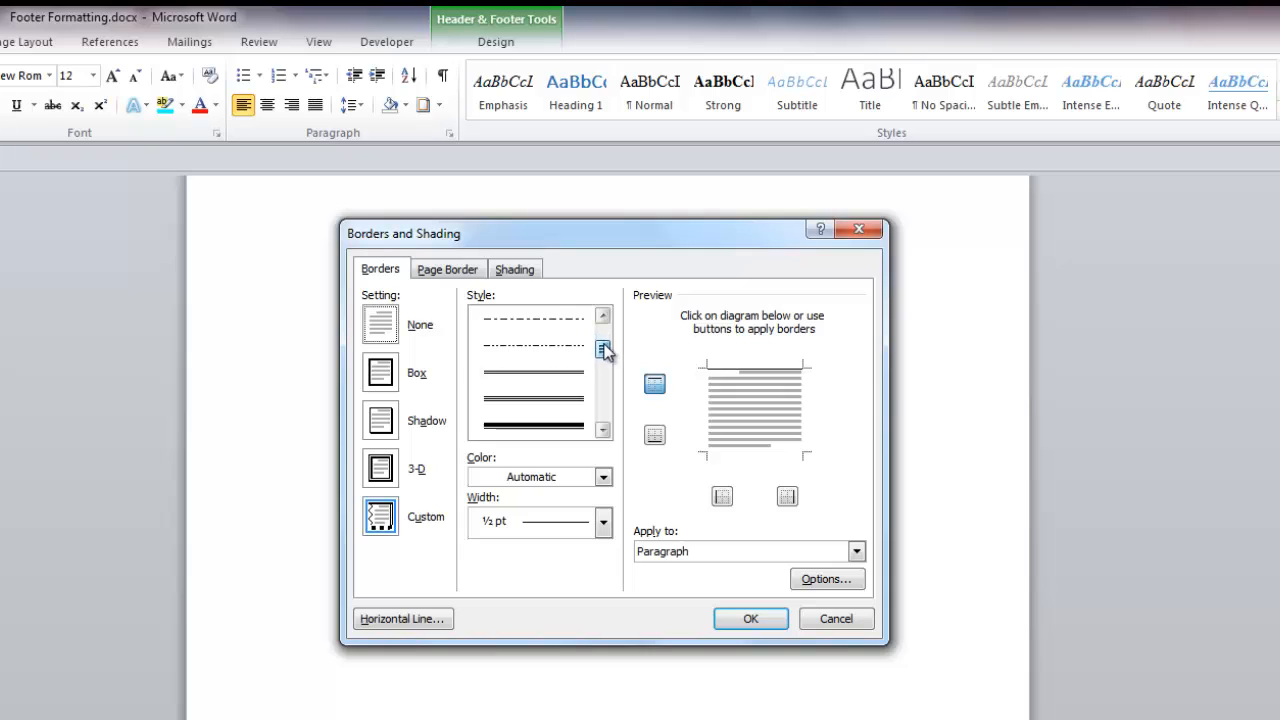
pyautogui.click(532, 374)
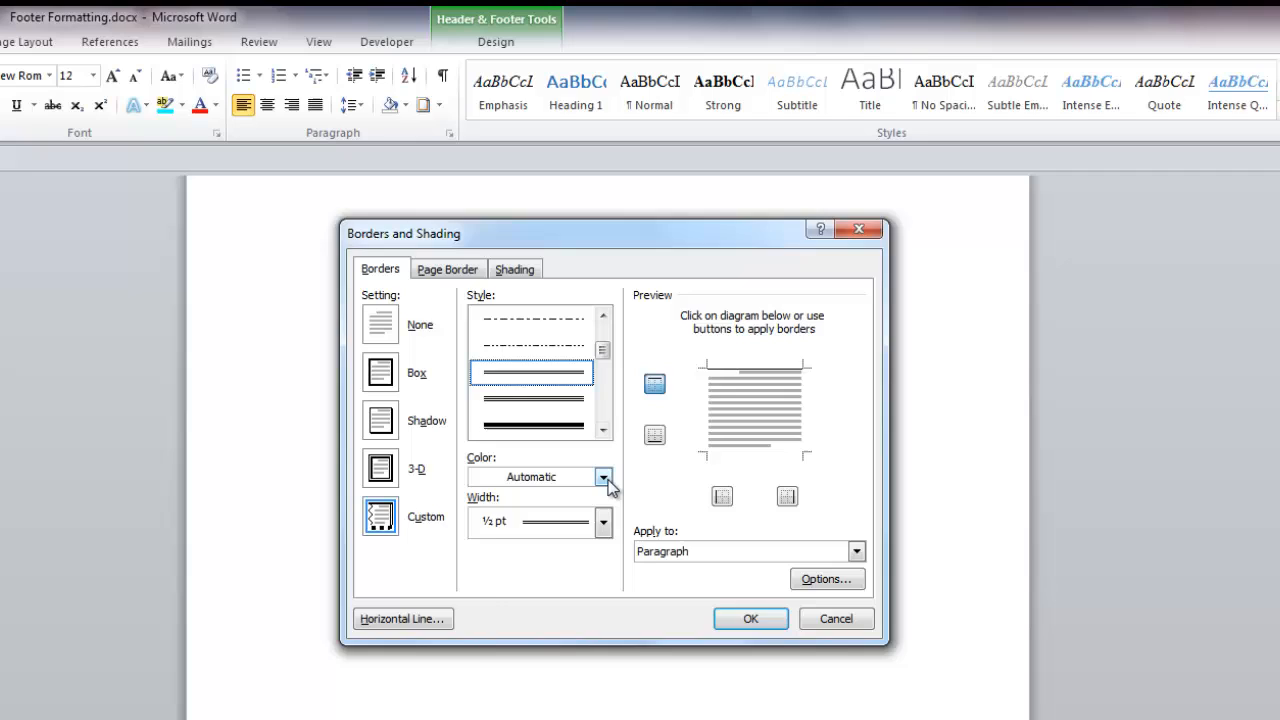
pyautogui.click(604, 476)
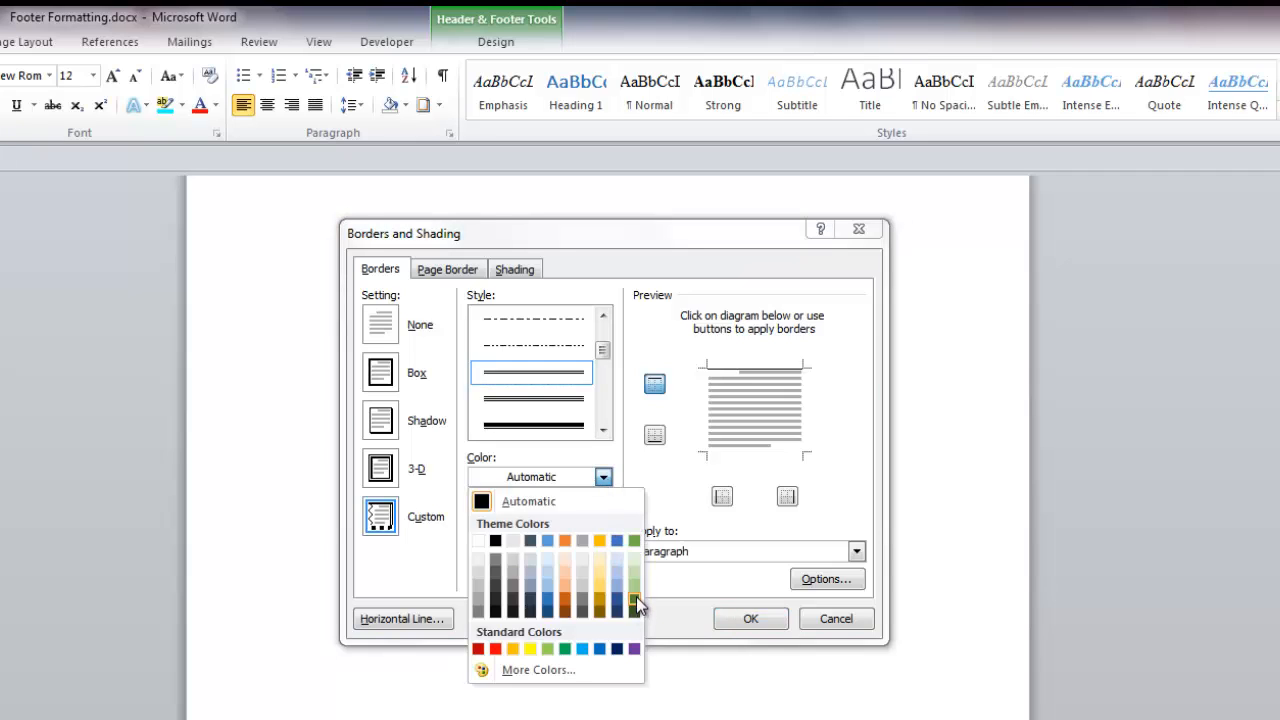
pyautogui.click(636, 602)
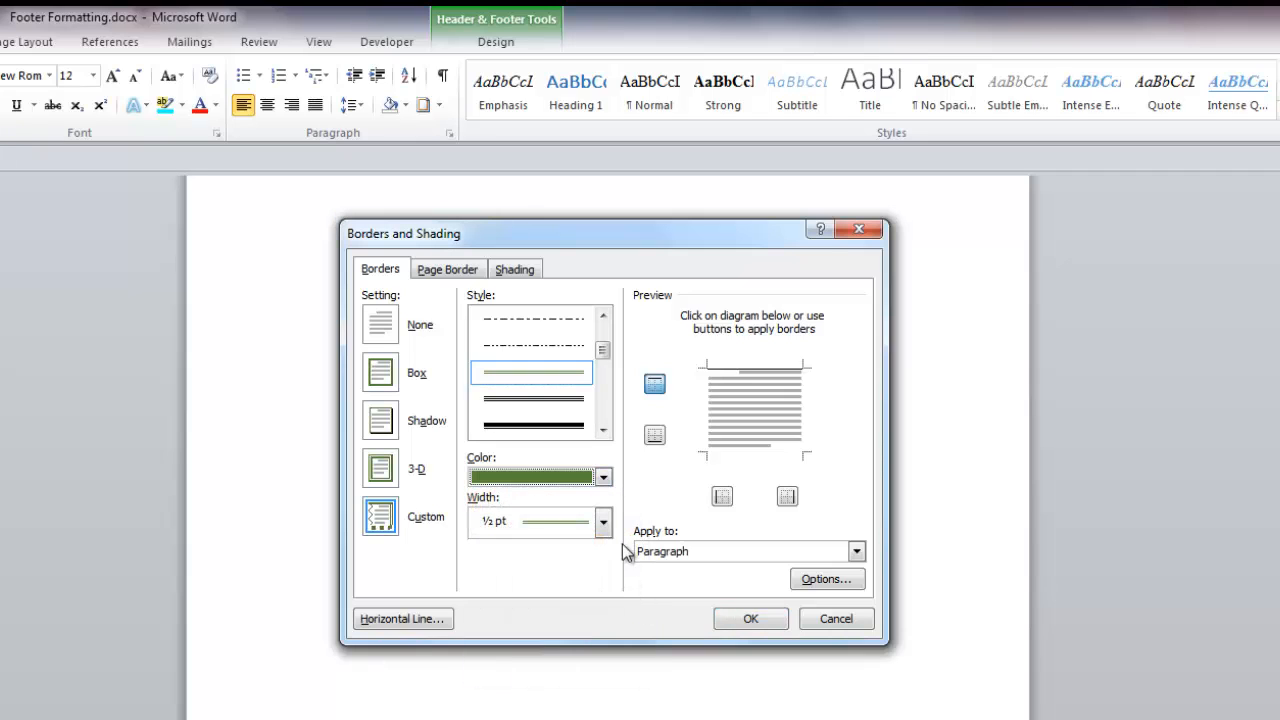
pyautogui.click(604, 520)
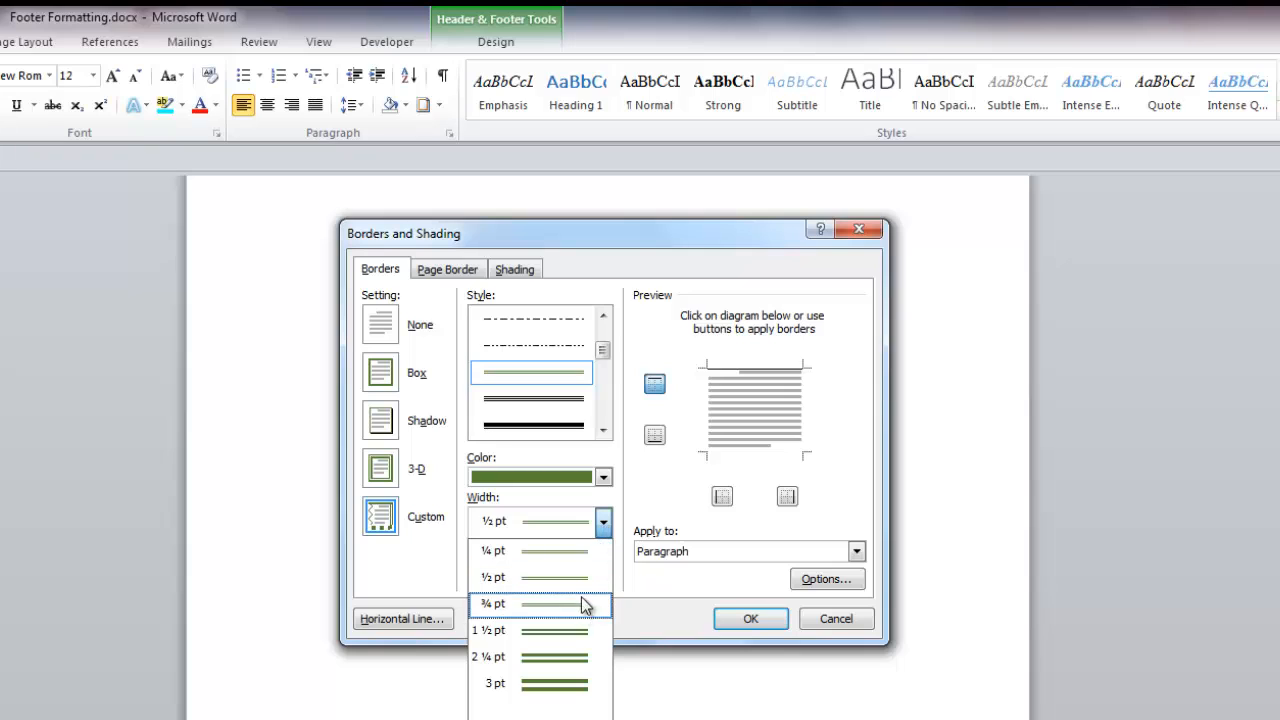
pyautogui.click(540, 630)
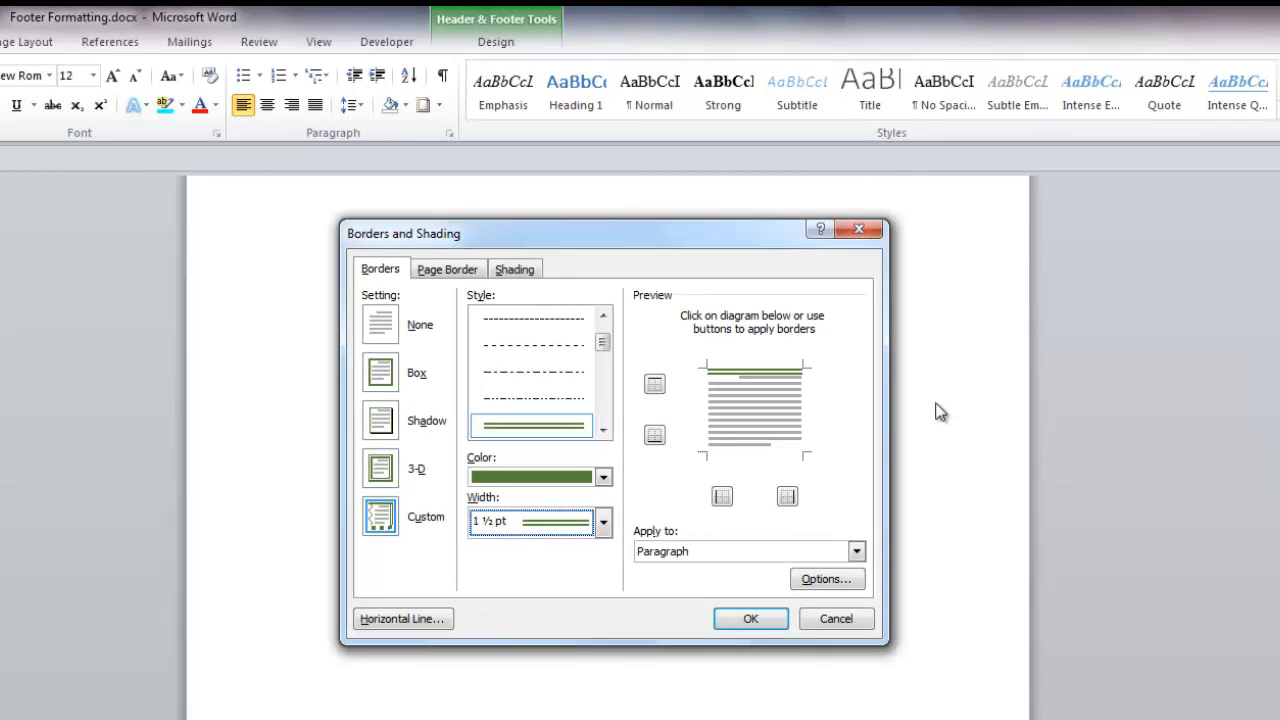
pyautogui.moveTo(424, 328)
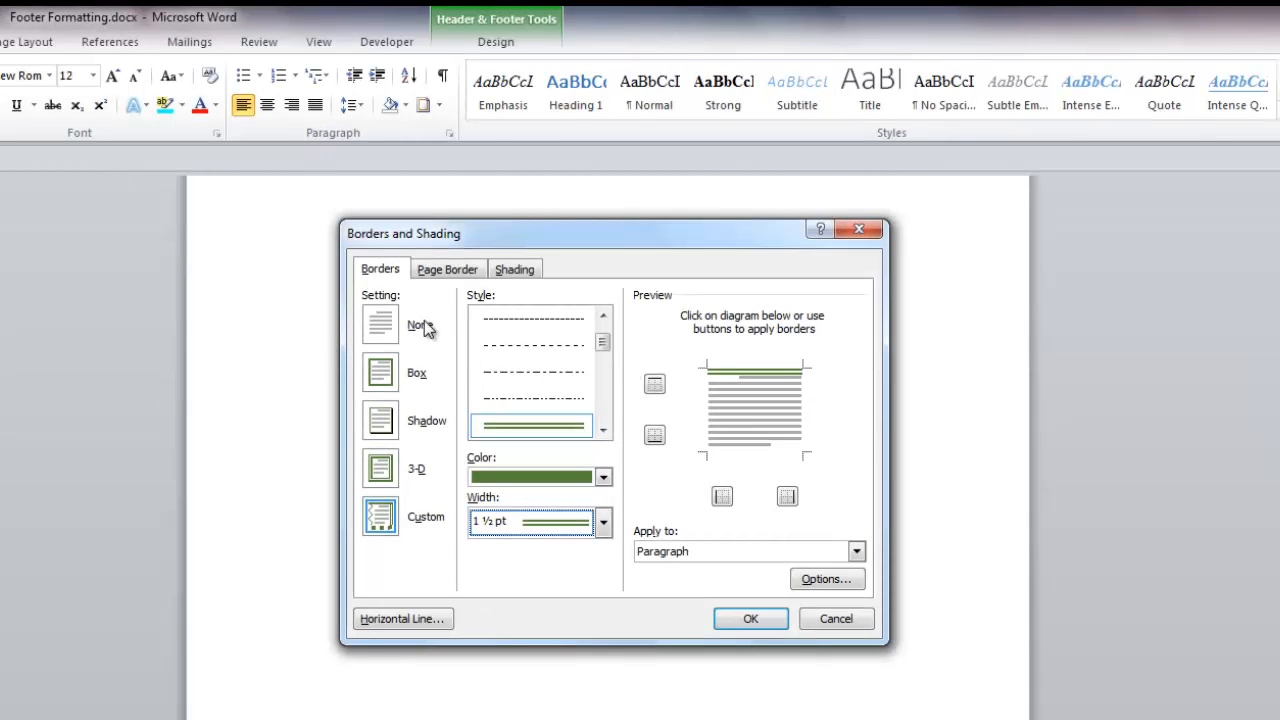
pyautogui.moveTo(388, 378)
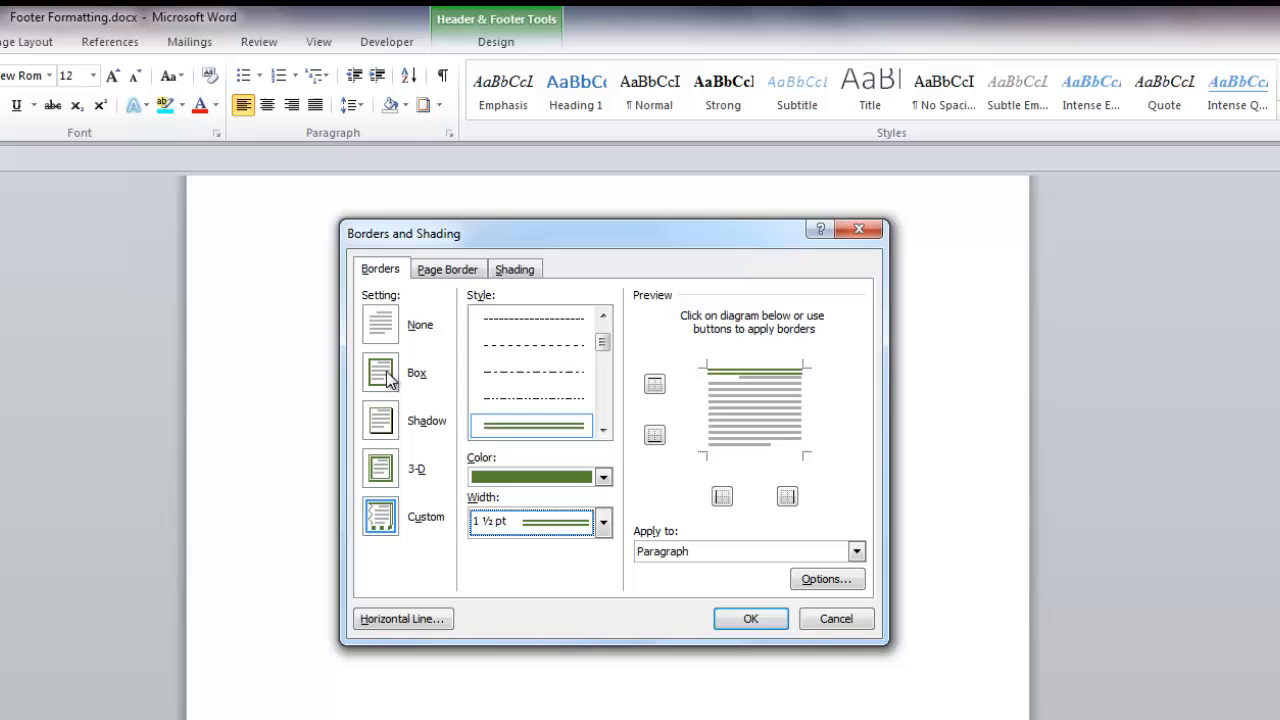
pyautogui.click(380, 370)
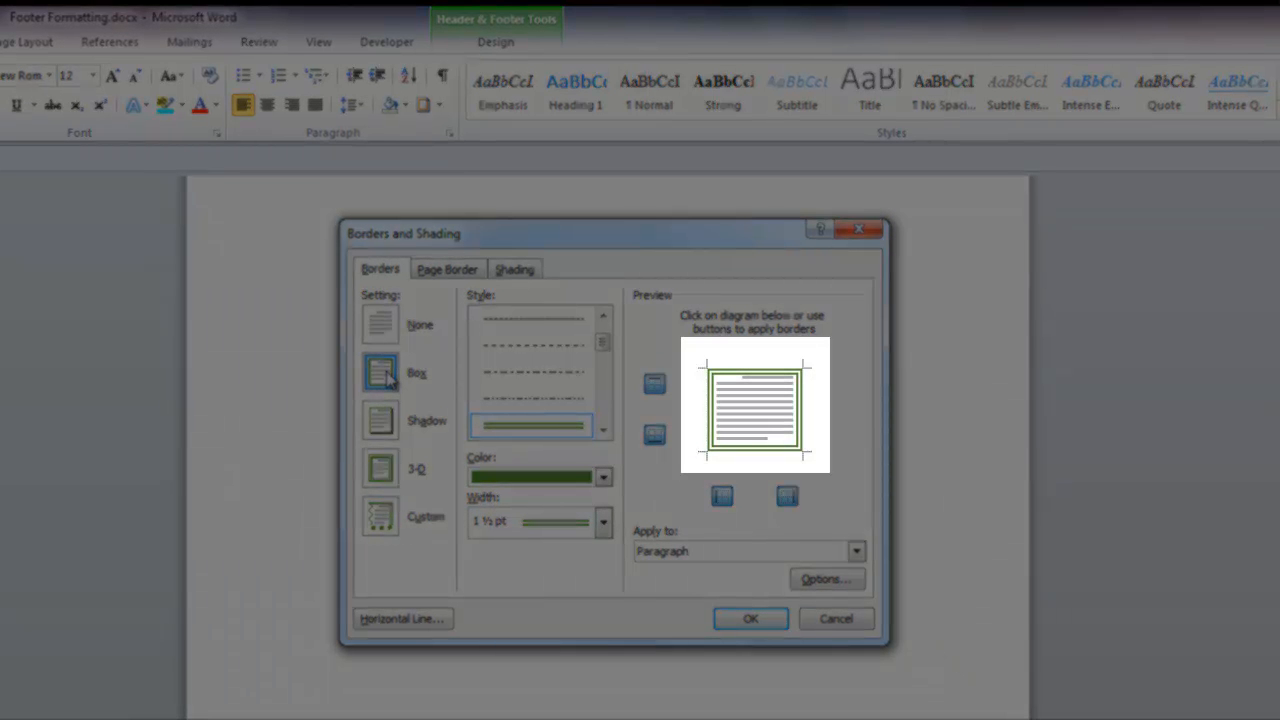
pyautogui.click(380, 420)
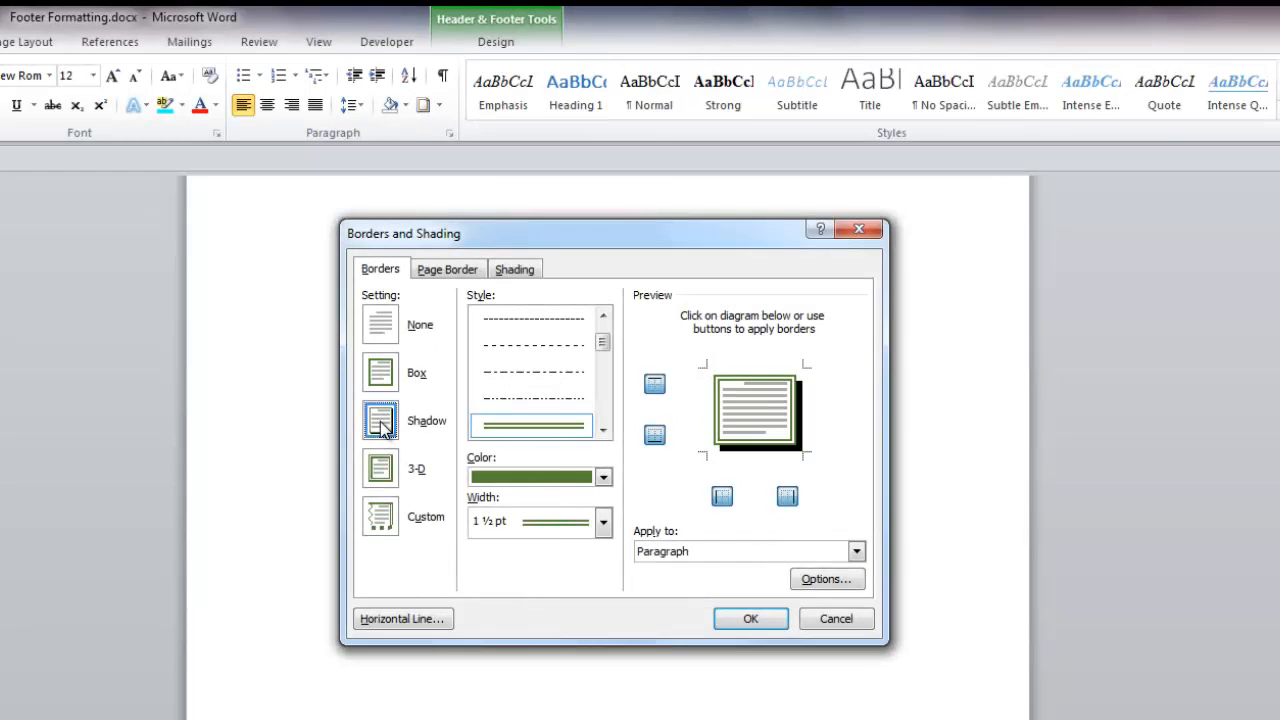
pyautogui.moveTo(384, 478)
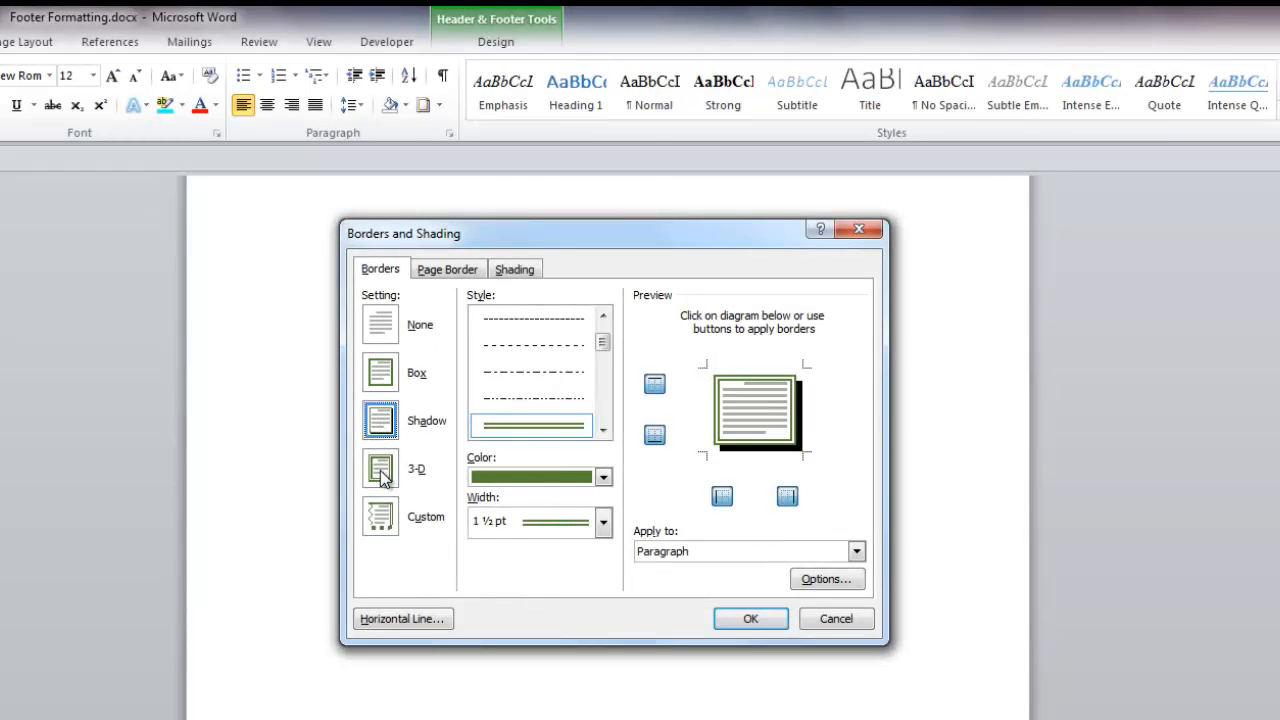
pyautogui.moveTo(380, 524)
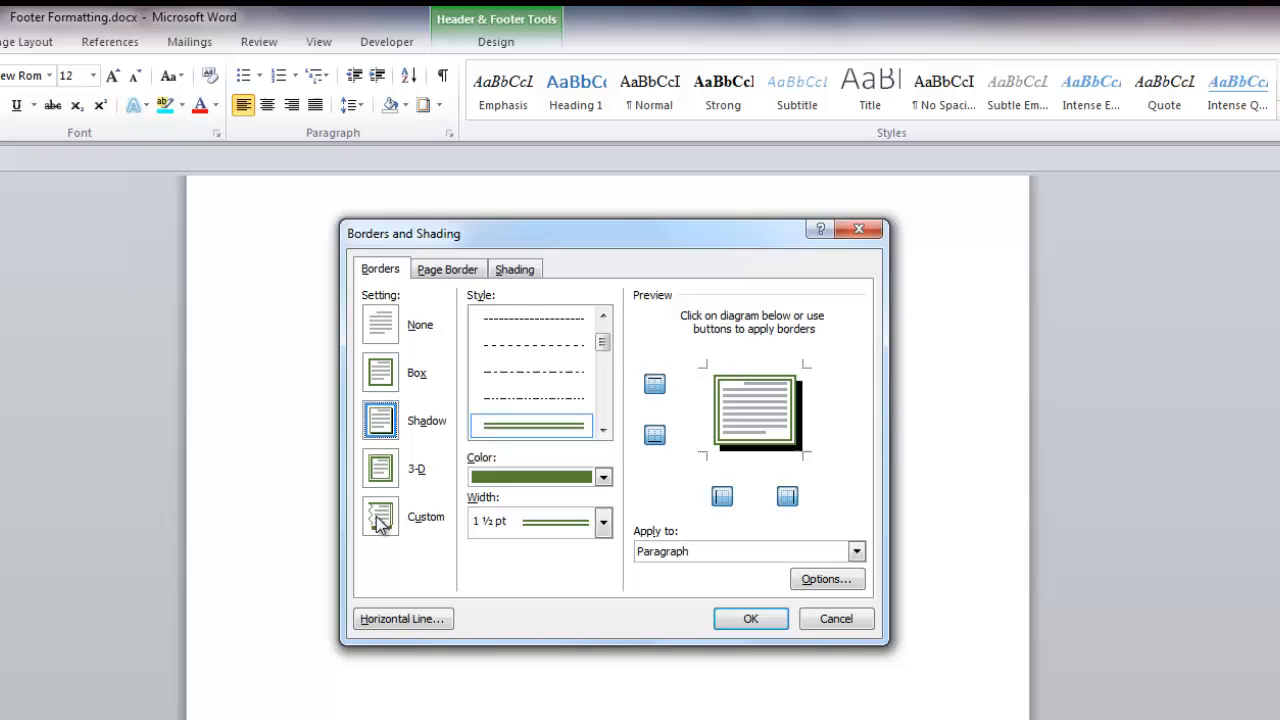
pyautogui.moveTo(388, 332)
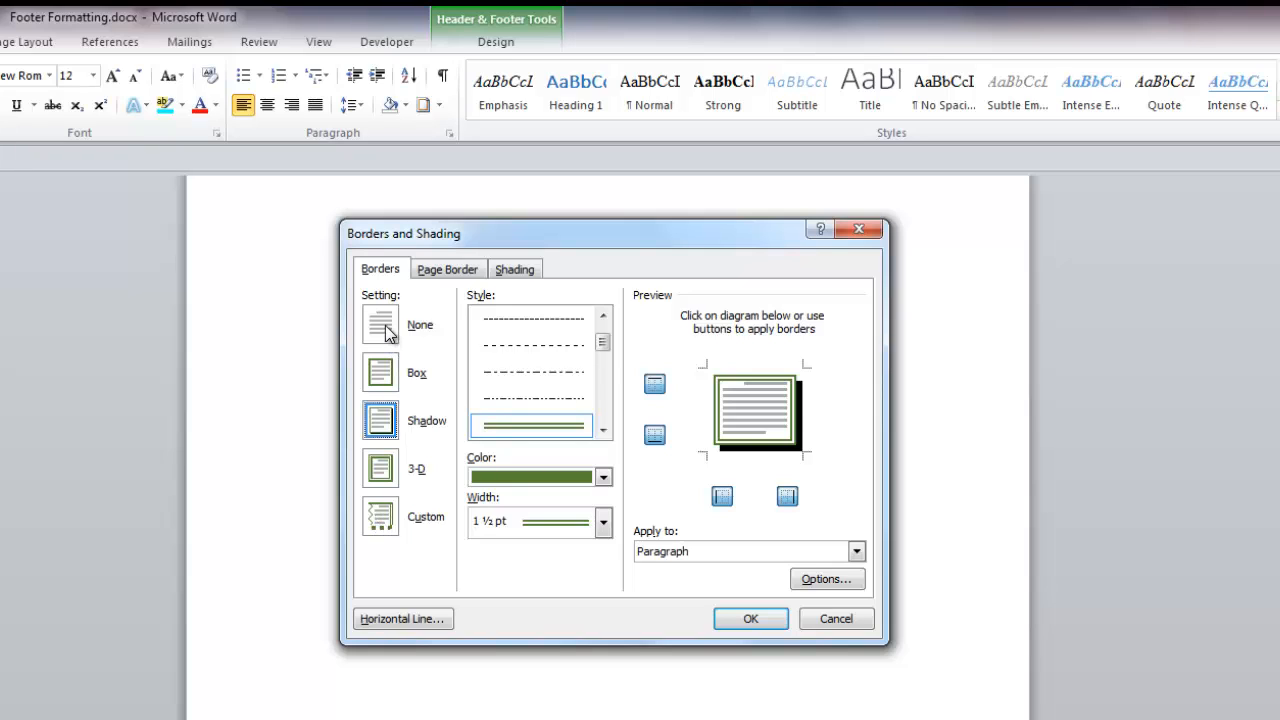
pyautogui.click(380, 324)
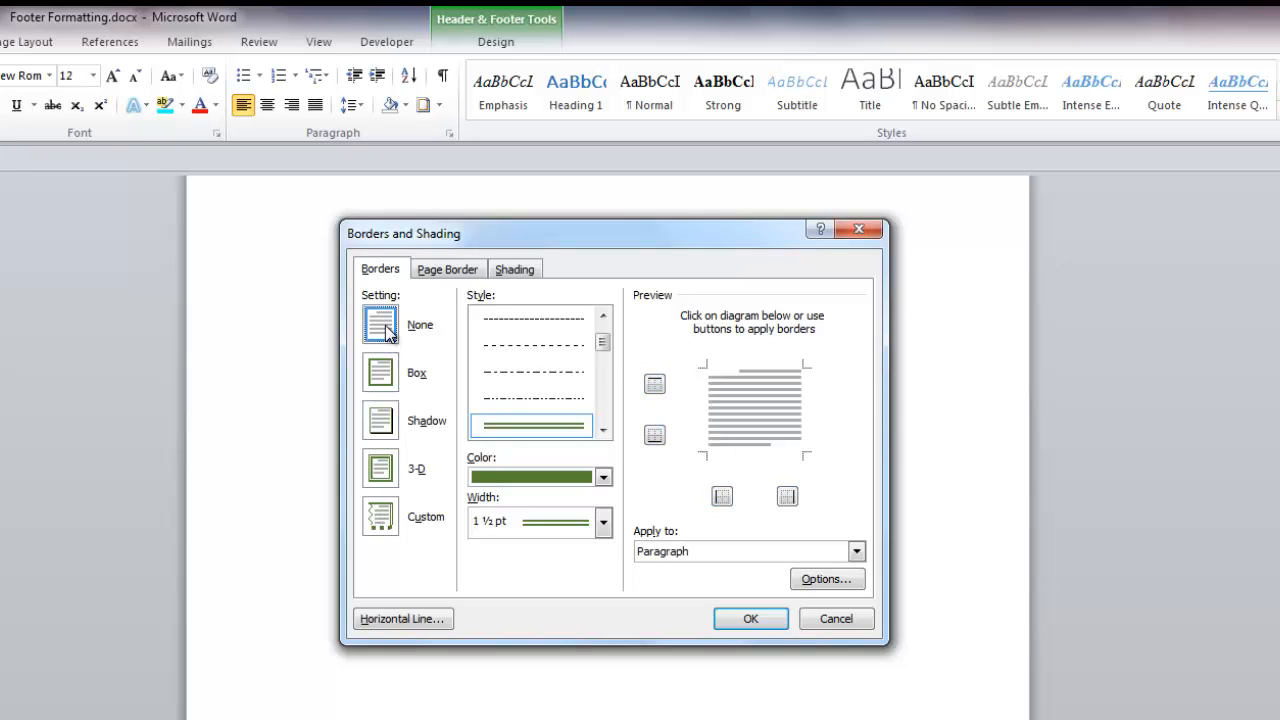
pyautogui.click(654, 384)
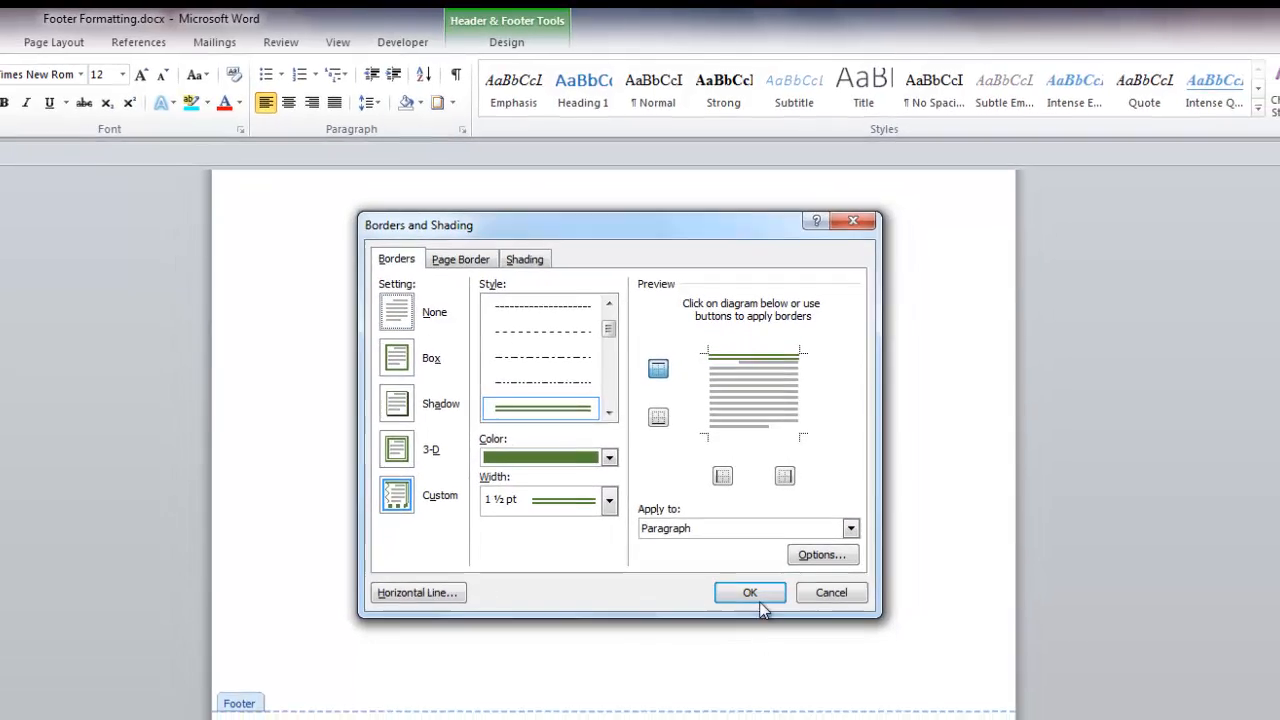
# Confirm the border settings and place the insertion point back in the footer.
pyautogui.click(748, 592)
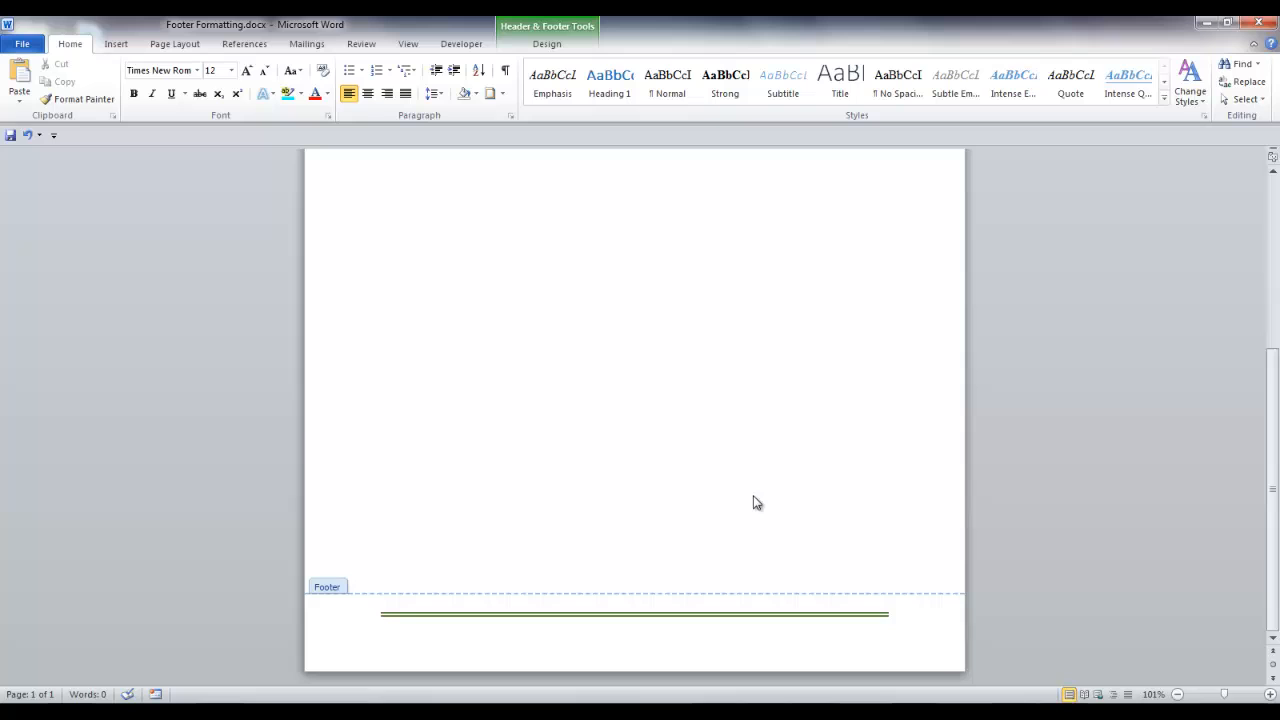
pyautogui.click(384, 624)
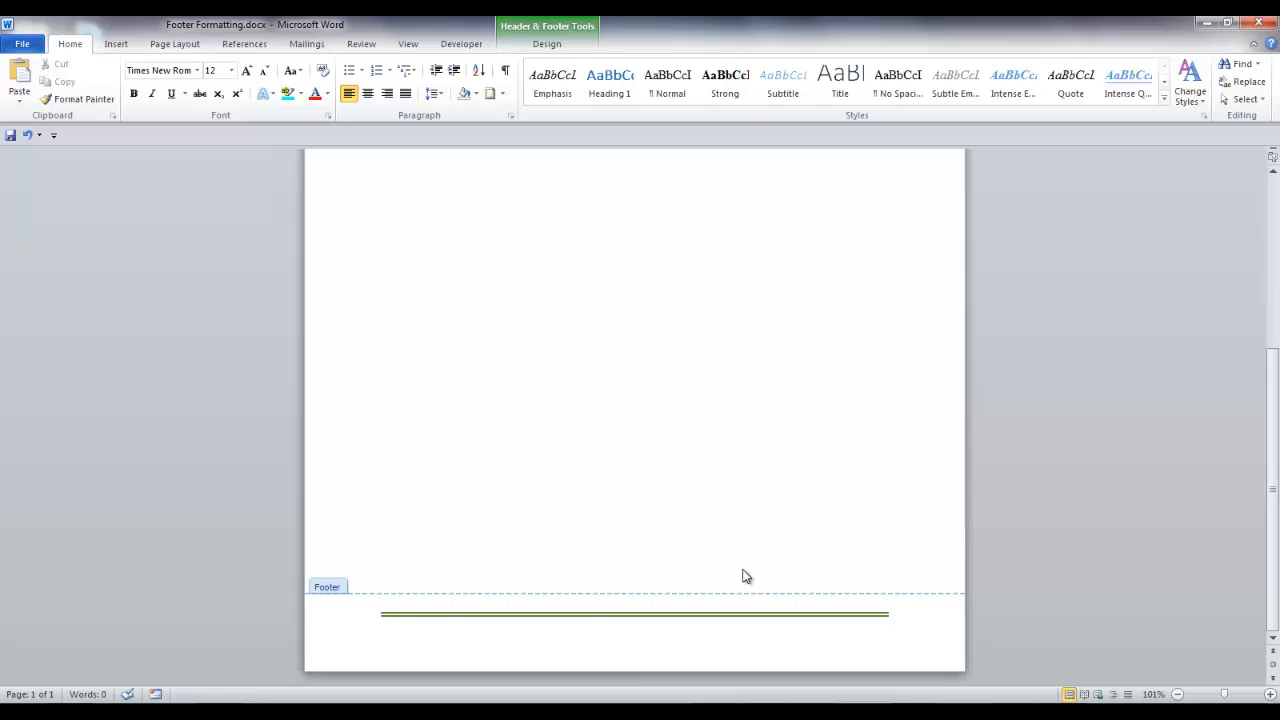
pyautogui.click(384, 624)
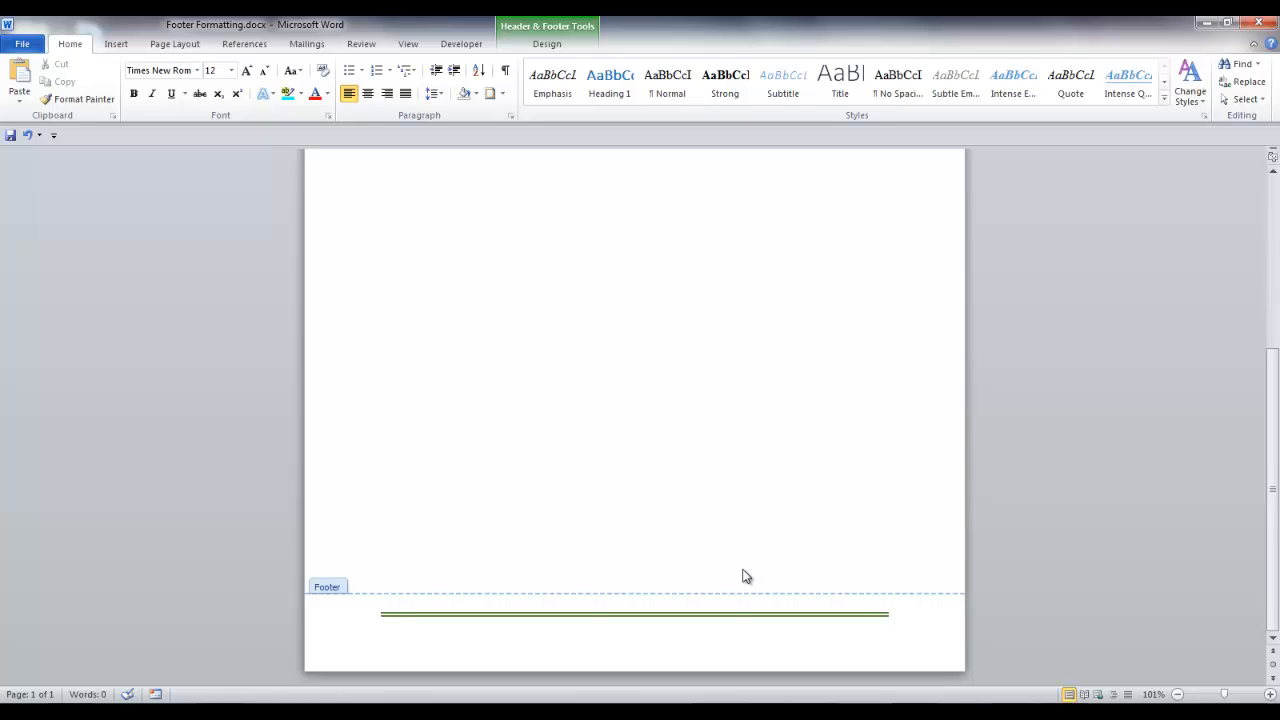
pyautogui.click(384, 624)
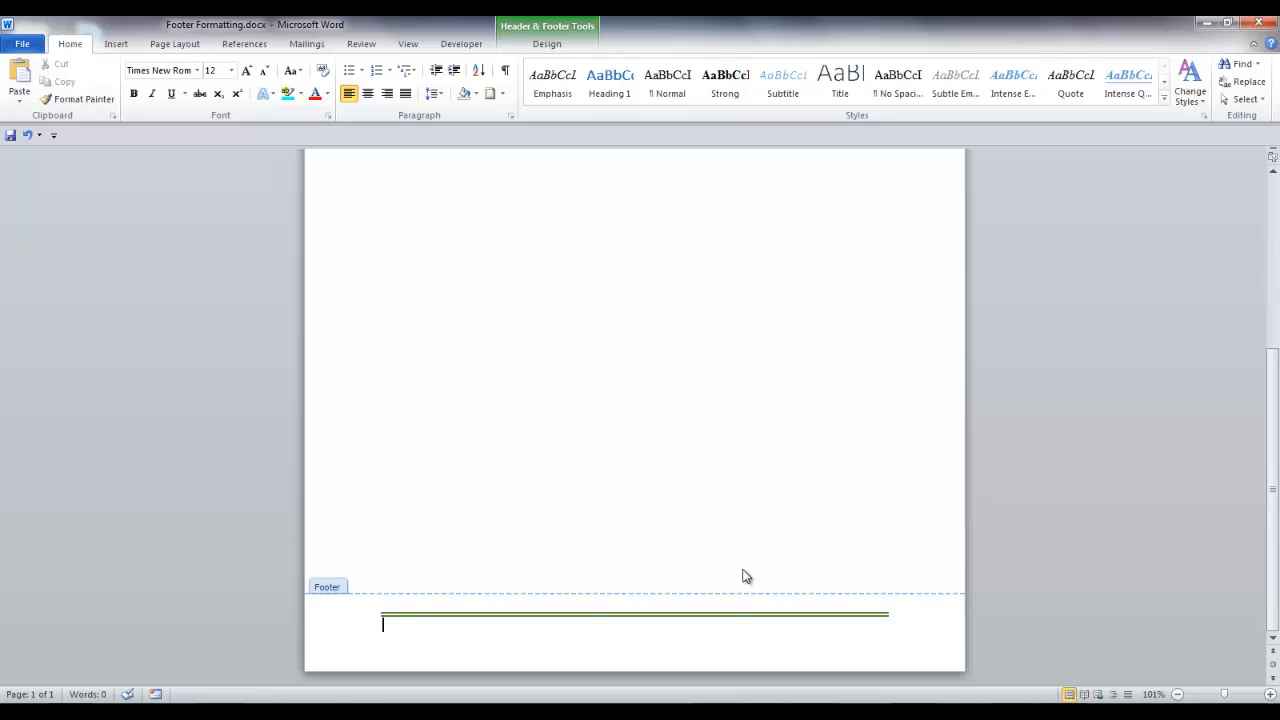
pyautogui.moveTo(252, 276)
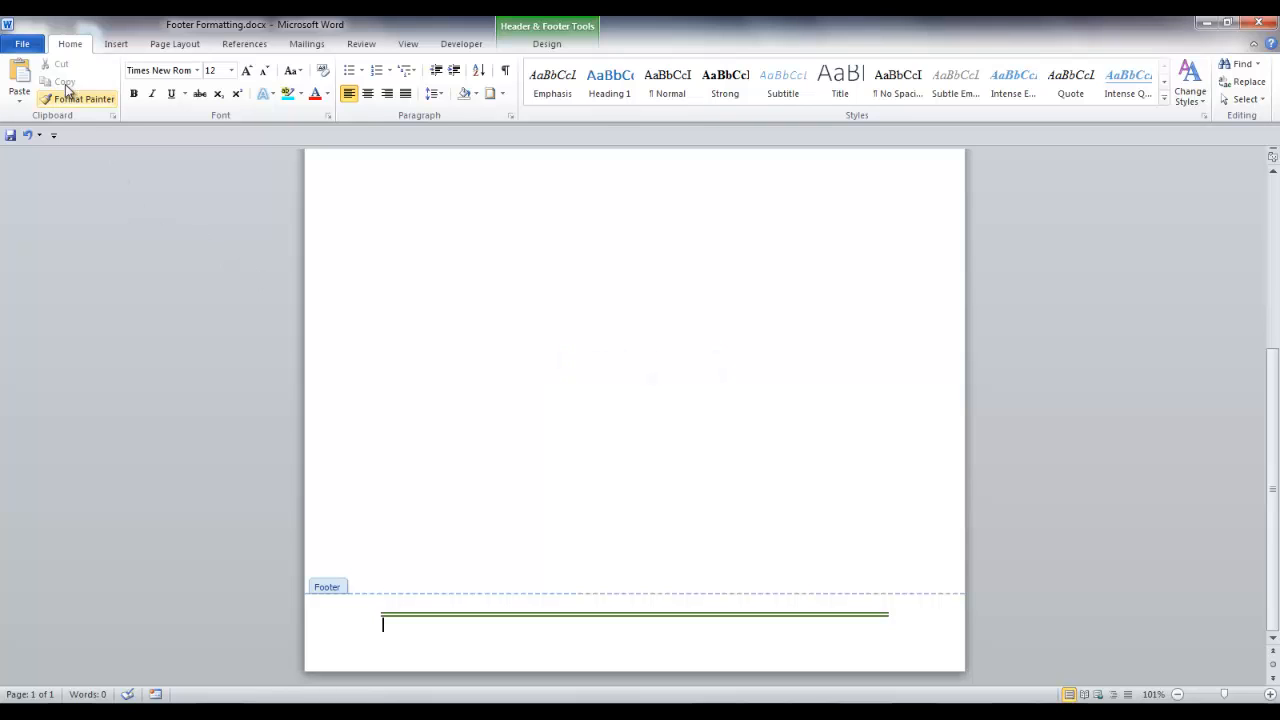
# Insert a FileName field with path so the footer shows C:\Footer Formatting.docx.
pyautogui.click(116, 44)
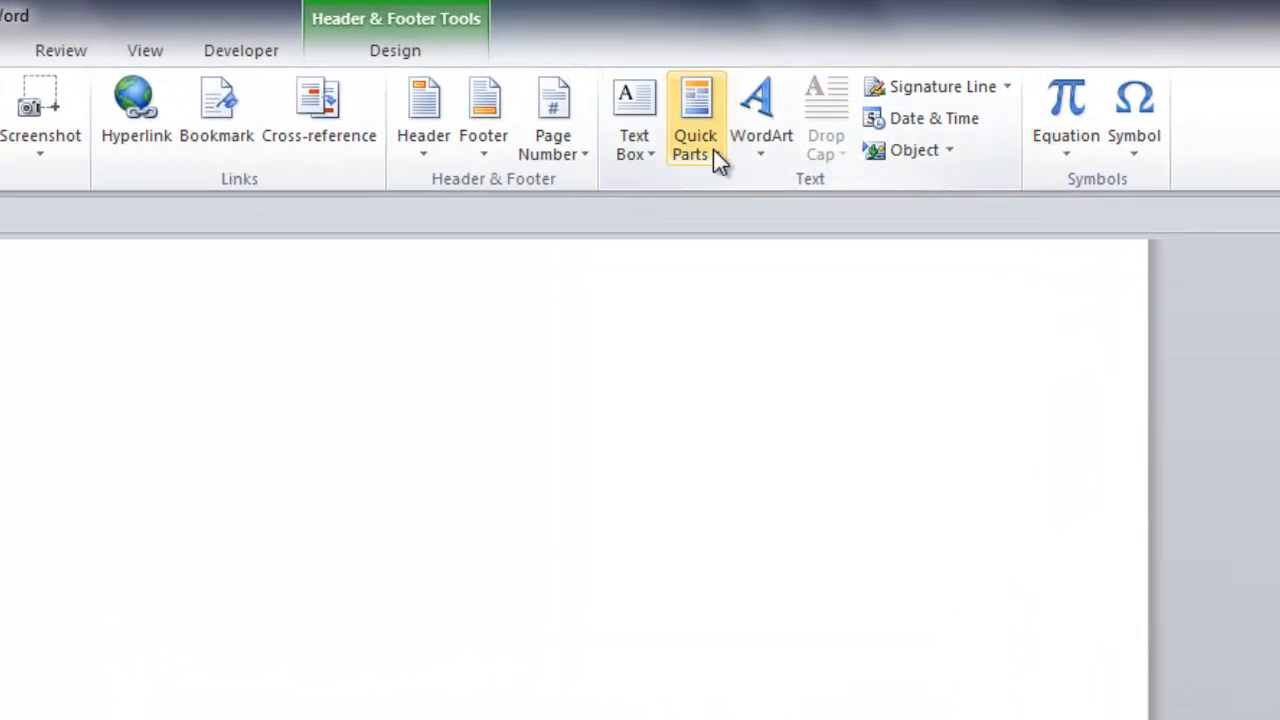
pyautogui.click(696, 120)
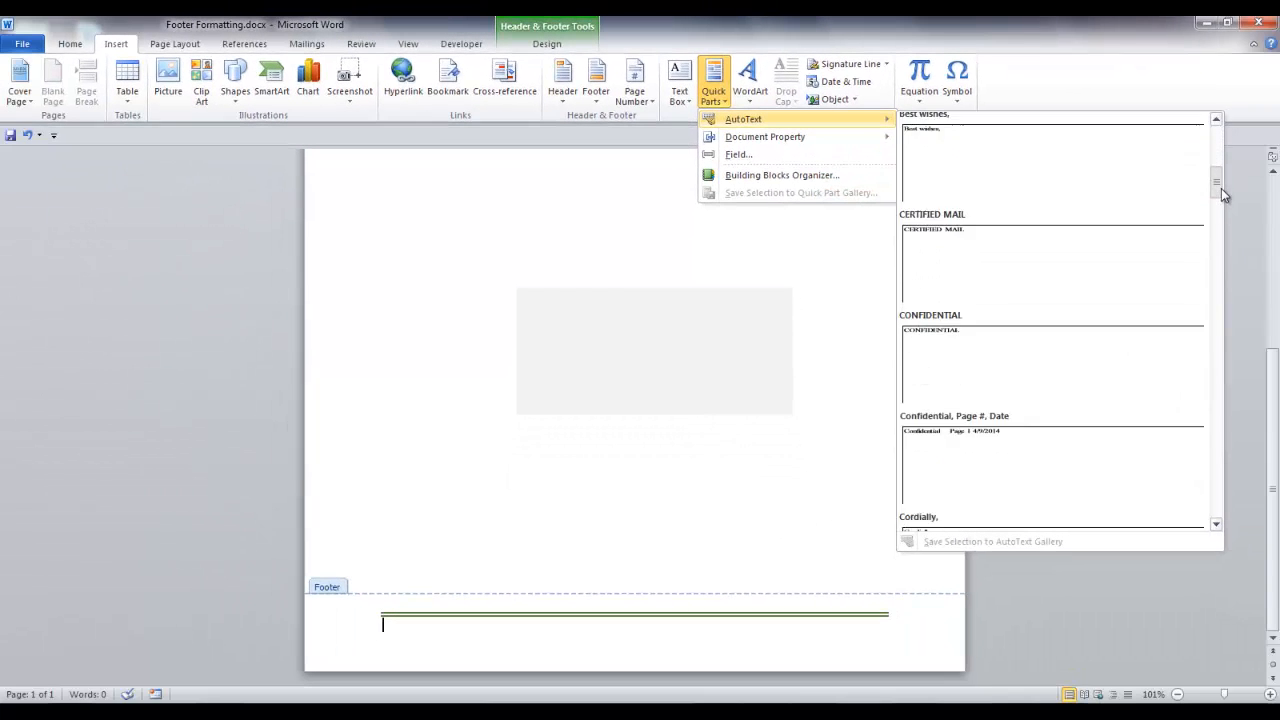
pyautogui.scroll(-3)
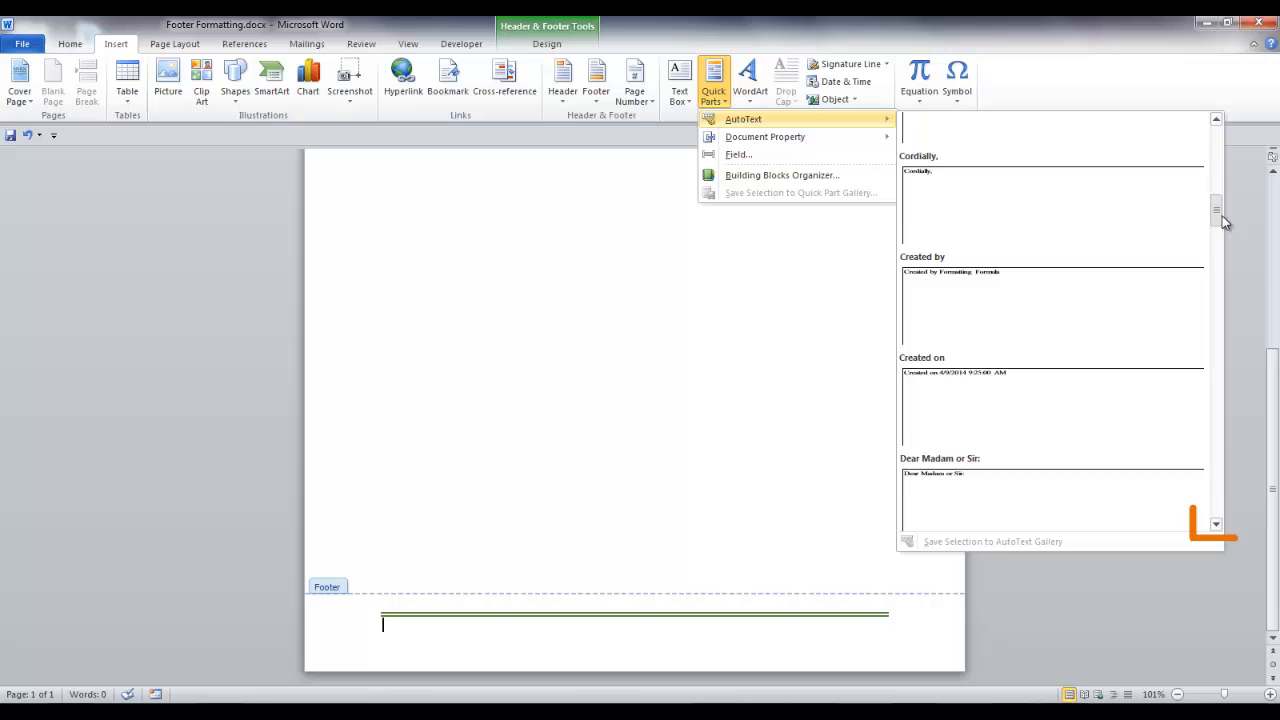
pyautogui.scroll(-3)
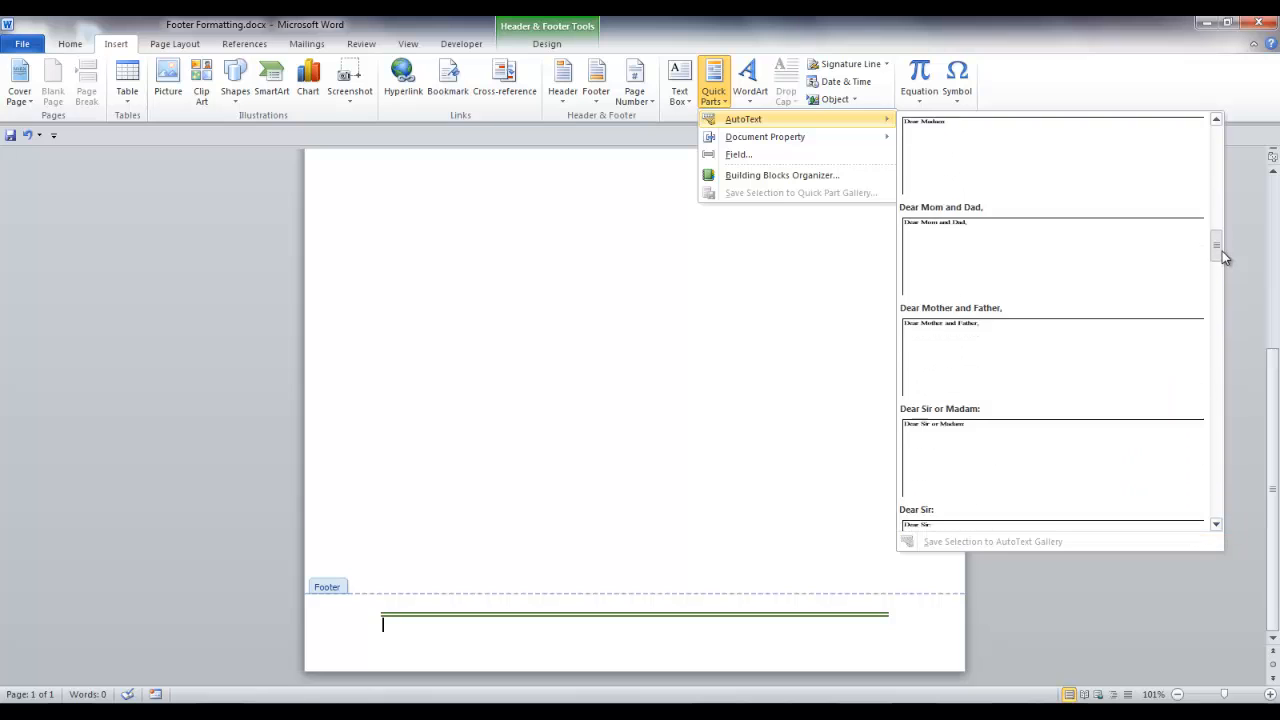
pyautogui.scroll(-3)
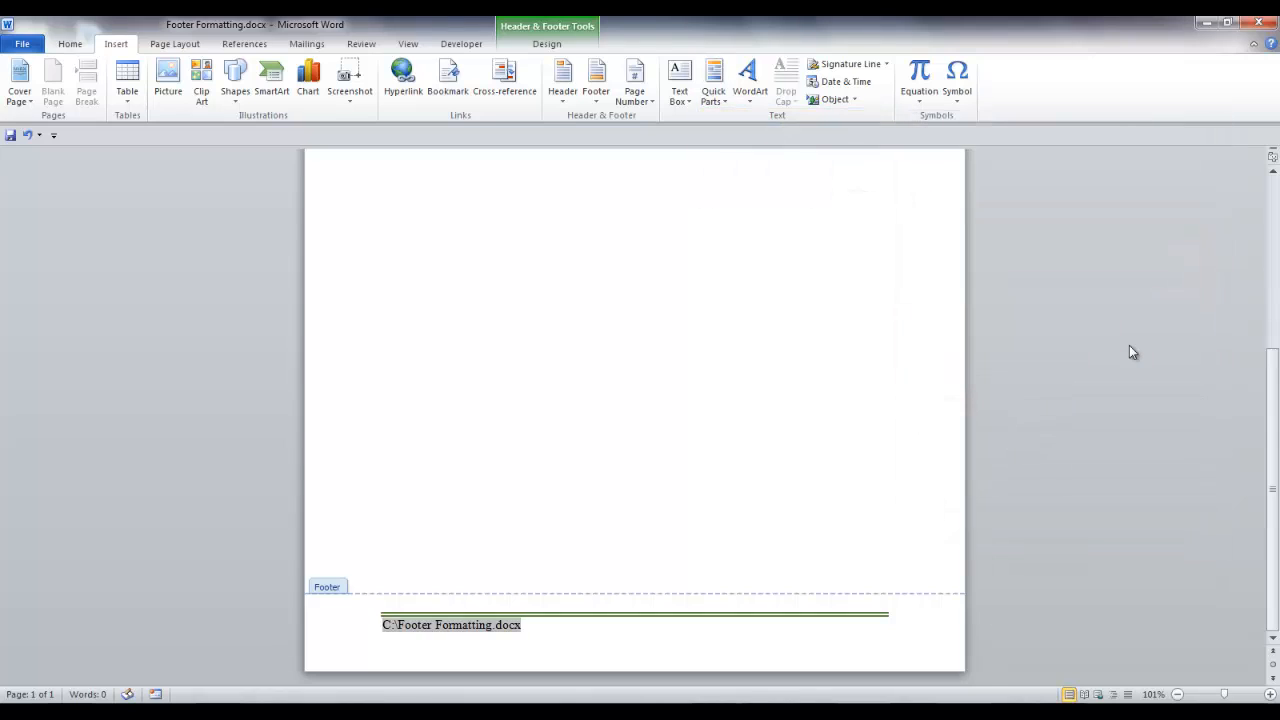
pyautogui.moveTo(912, 468)
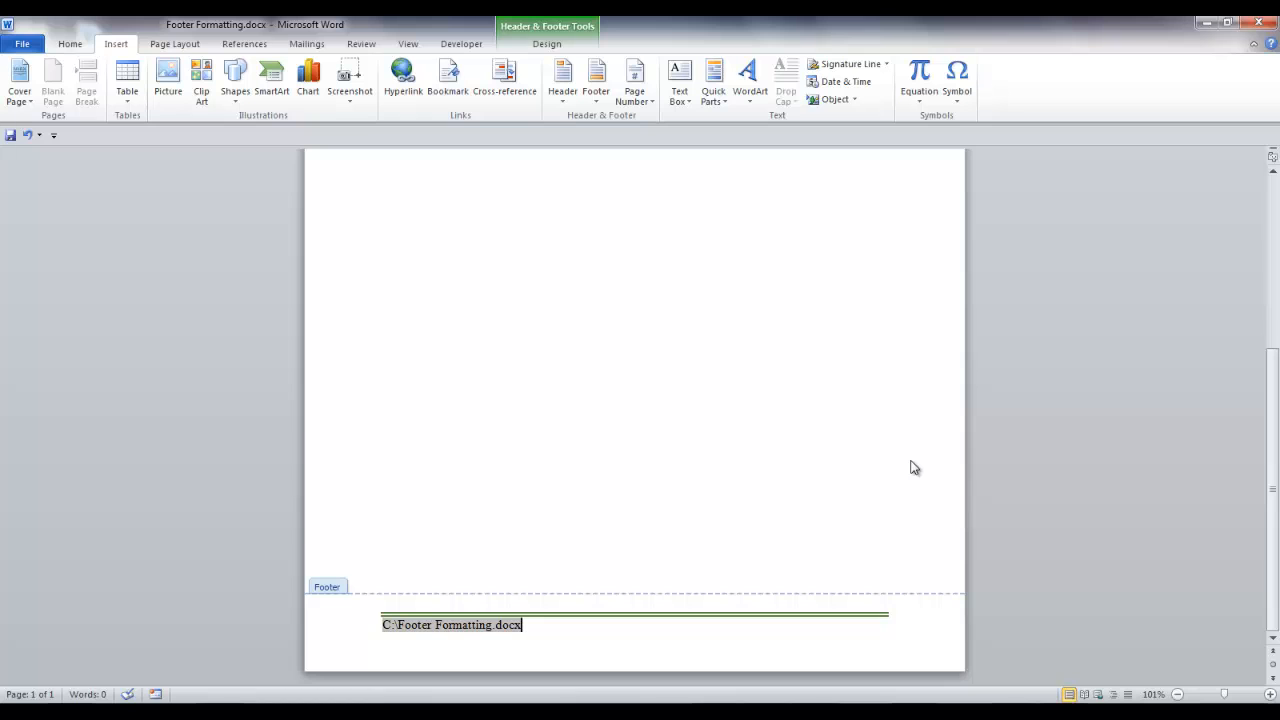
pyautogui.moveTo(562, 76)
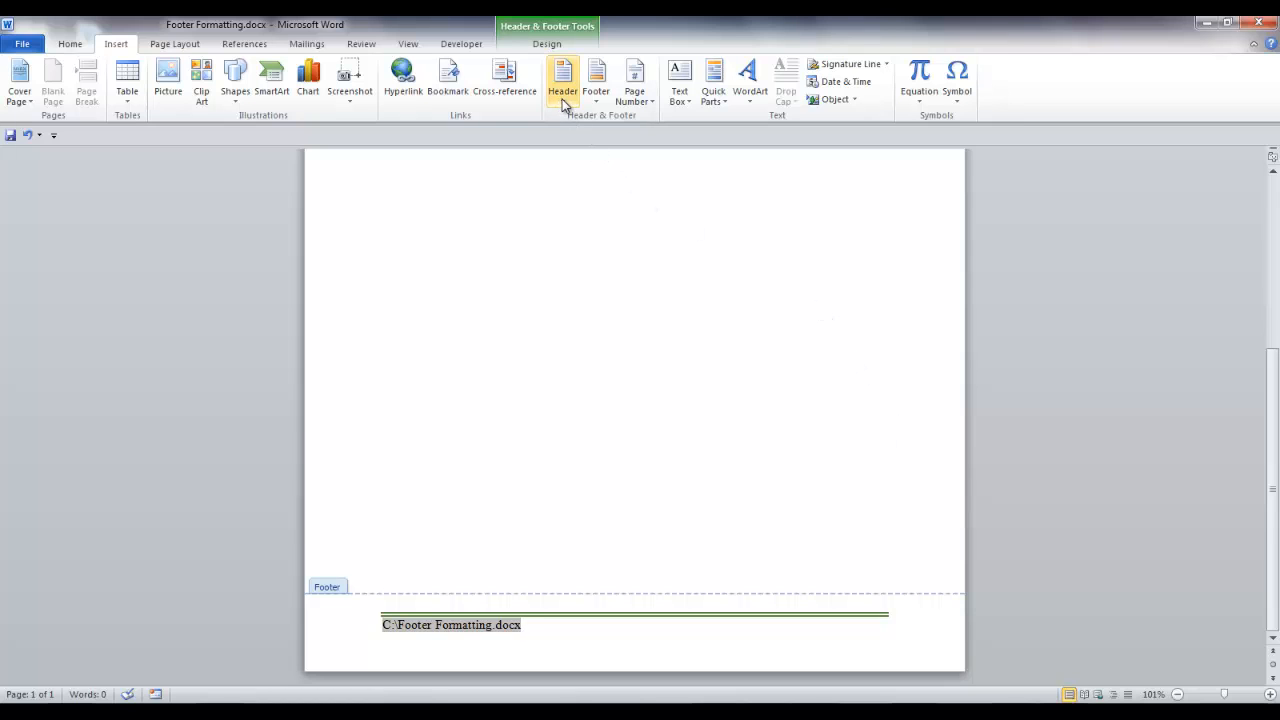
# Edit the page header and give it a green double bottom border matching the footer.
pyautogui.click(562, 80)
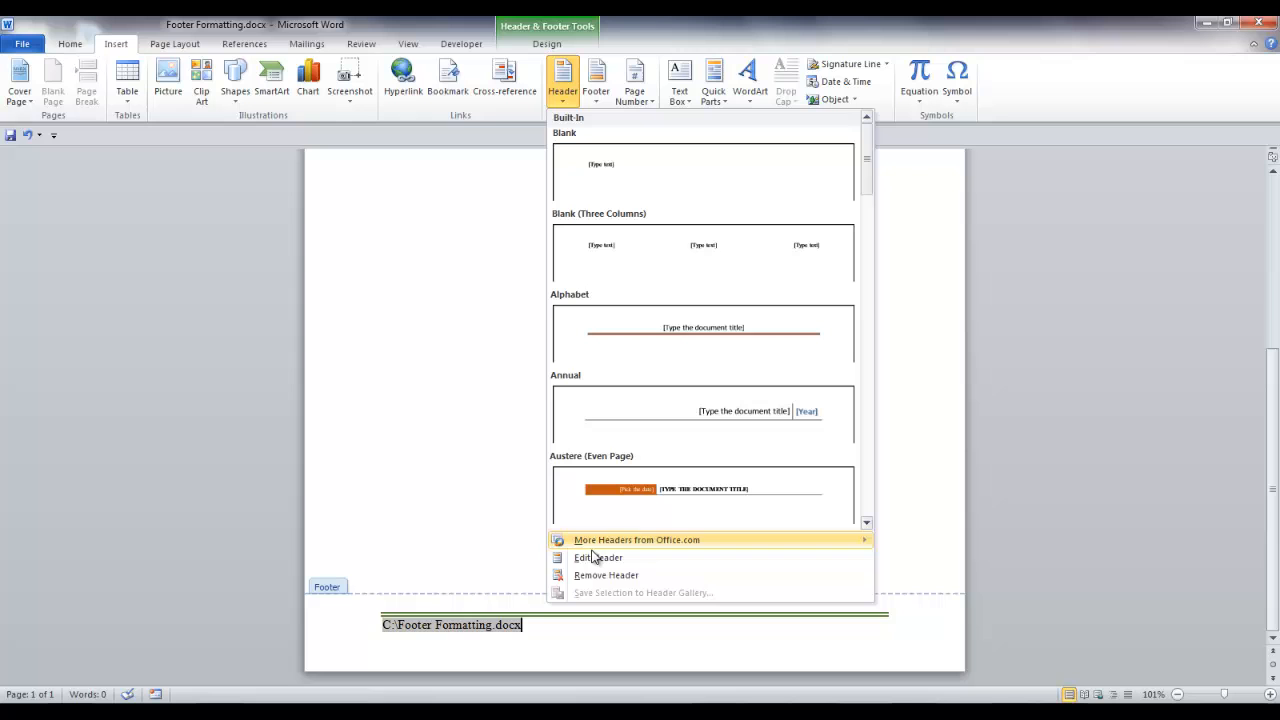
pyautogui.click(598, 556)
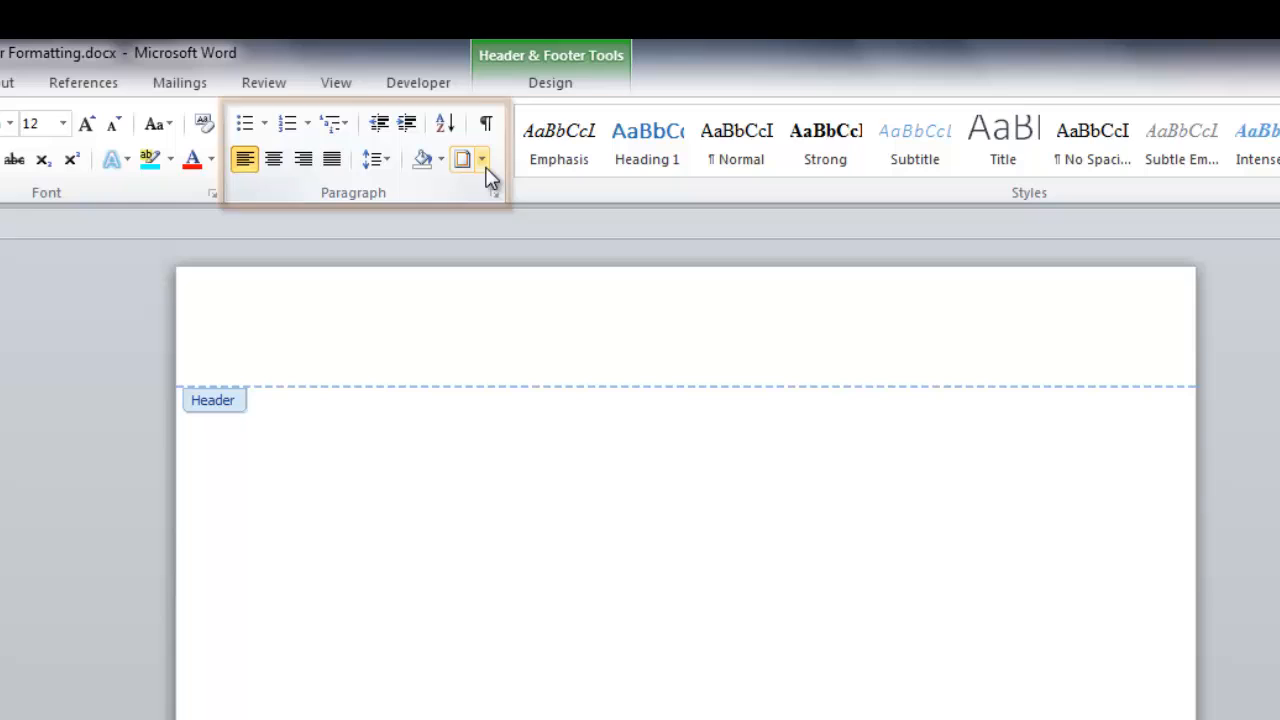
pyautogui.click(484, 160)
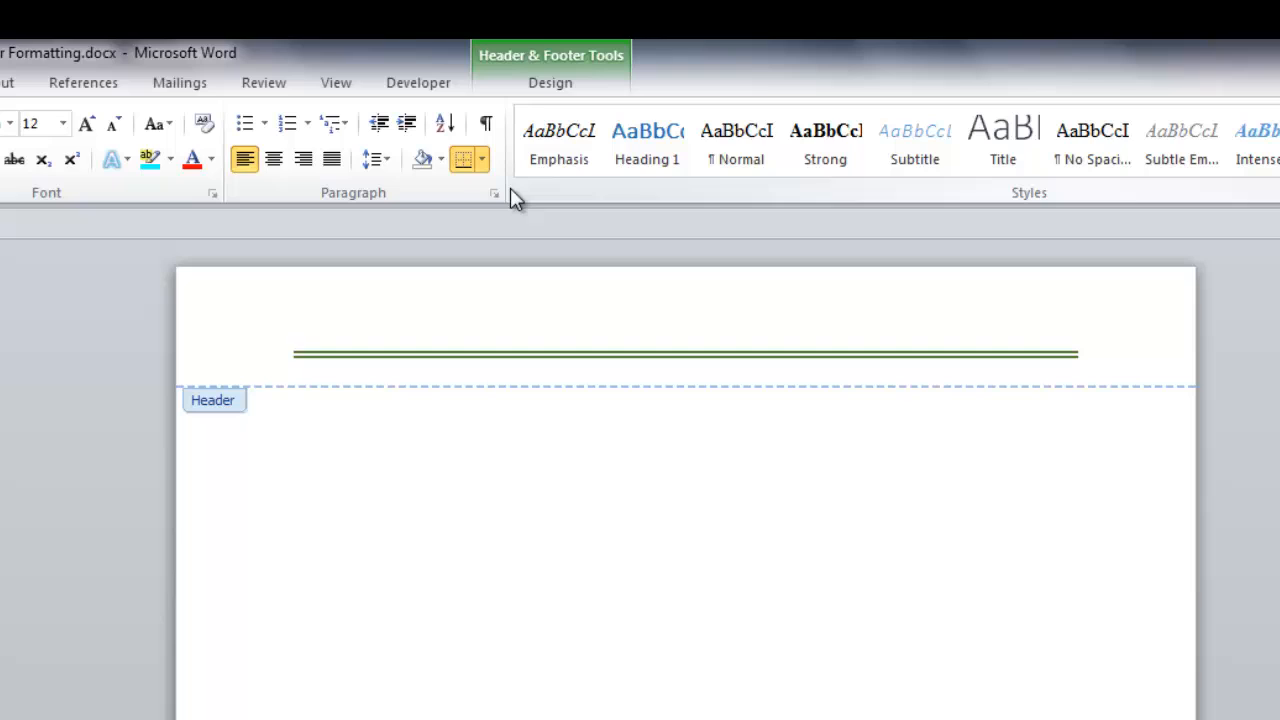
pyautogui.click(296, 338)
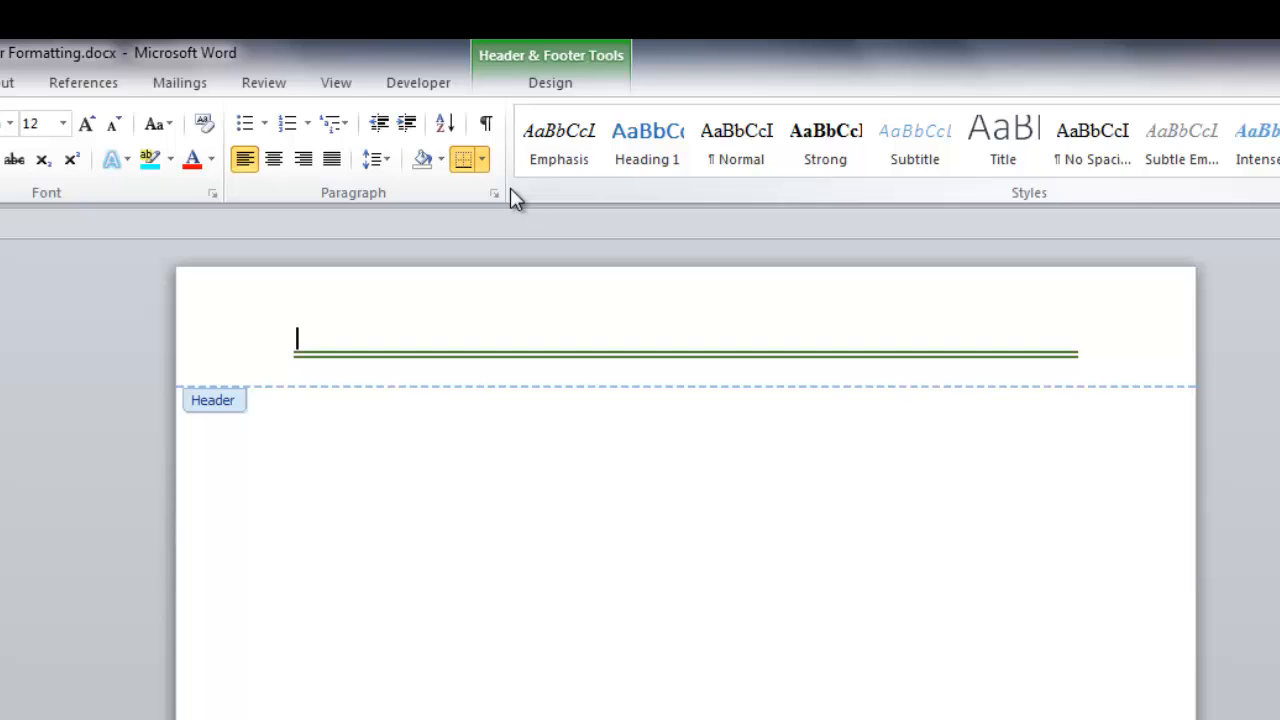